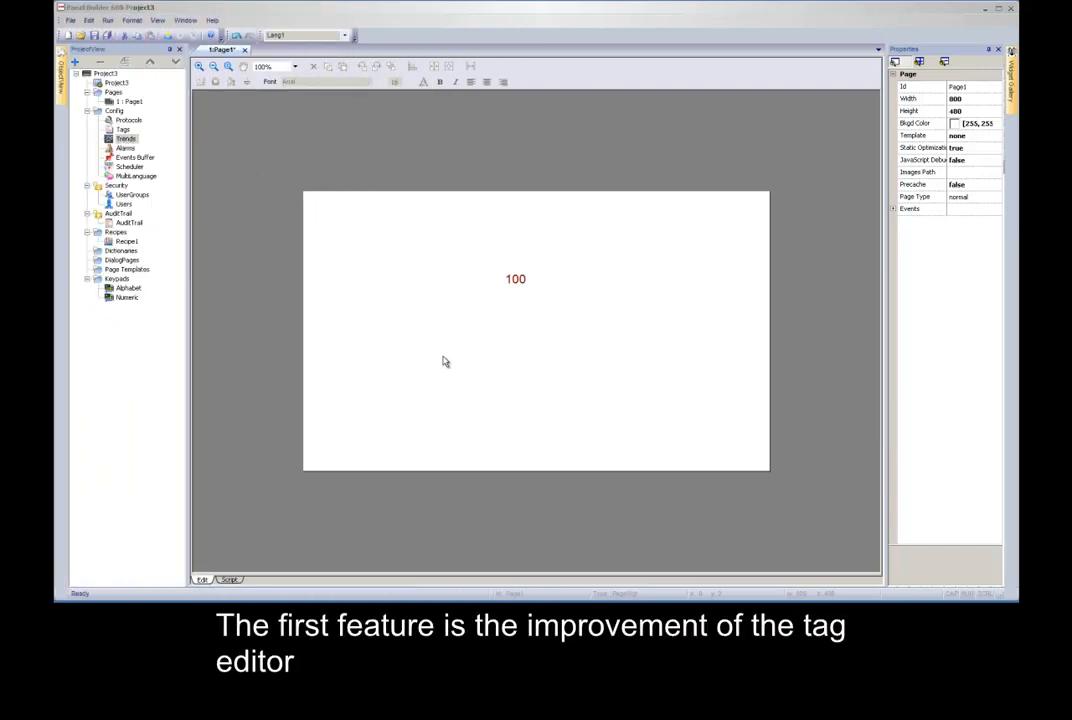
mouse_move(445, 354)
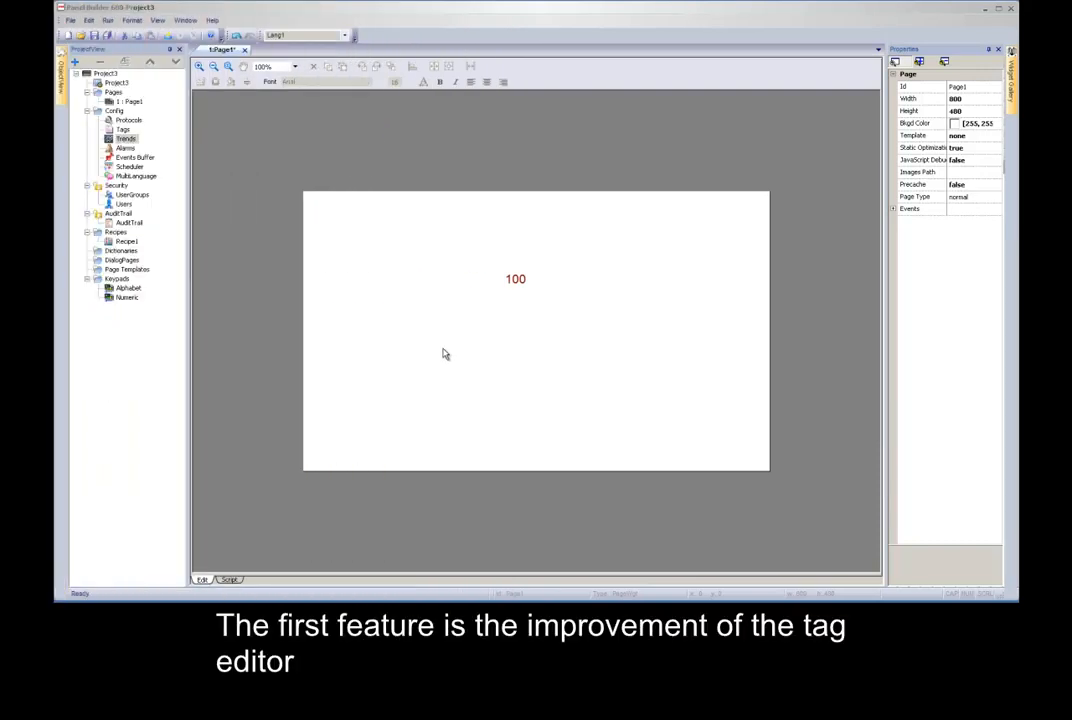
mouse_move(510, 290)
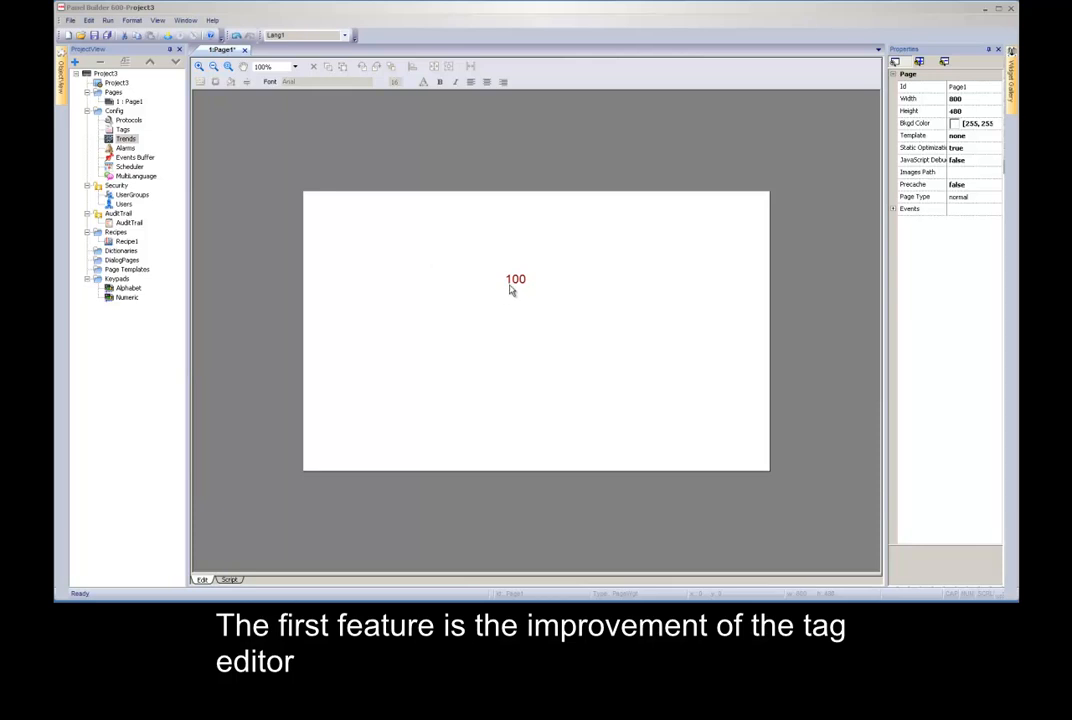
Step: Select the 100 numeric field to view its Value, Min 0 and Max 4096 properties
left_click(515, 279)
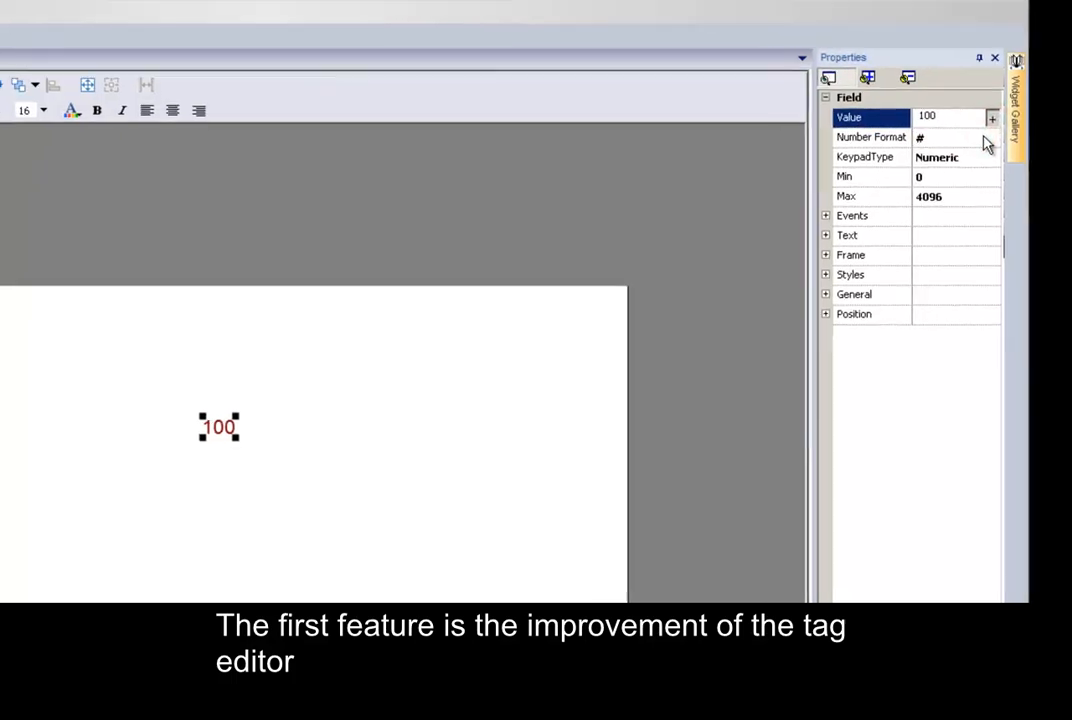
Step: Open the Value tag picker and filter down to daily consumption and data1 with 'd'
left_click(991, 116)
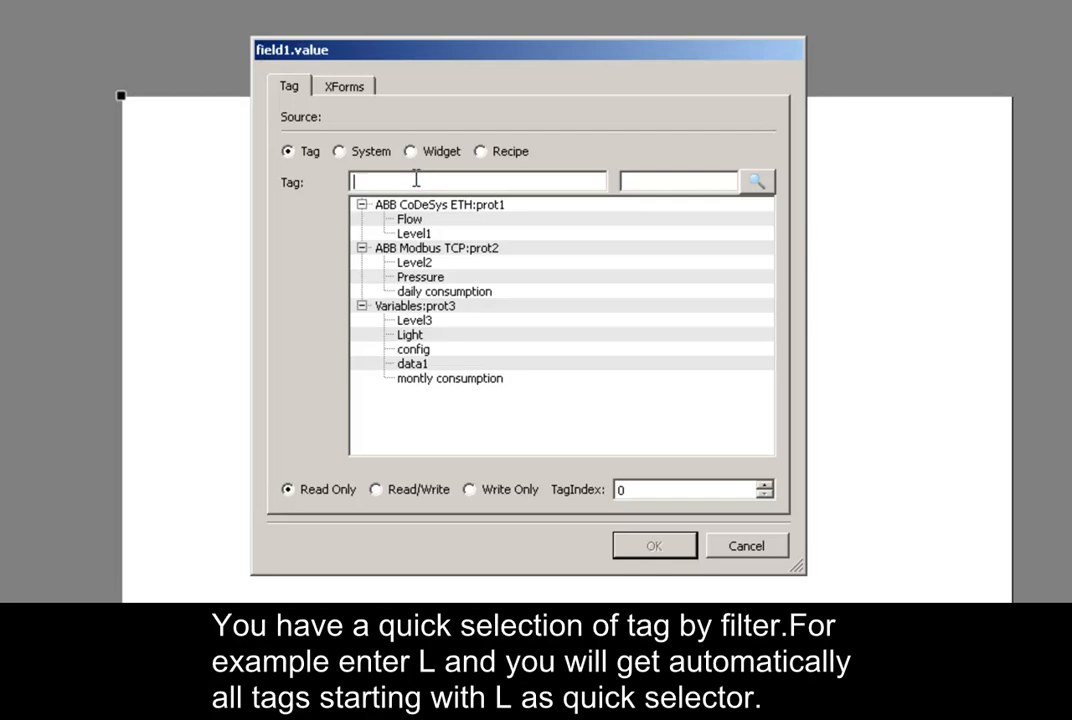
type("l")
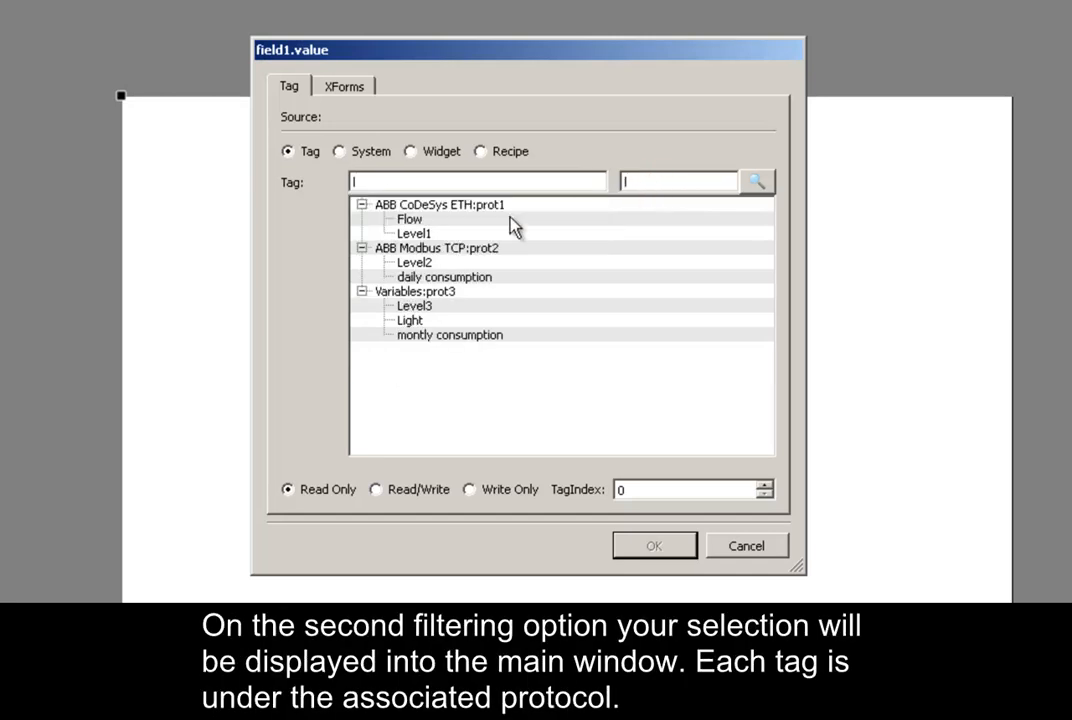
mouse_move(588, 233)
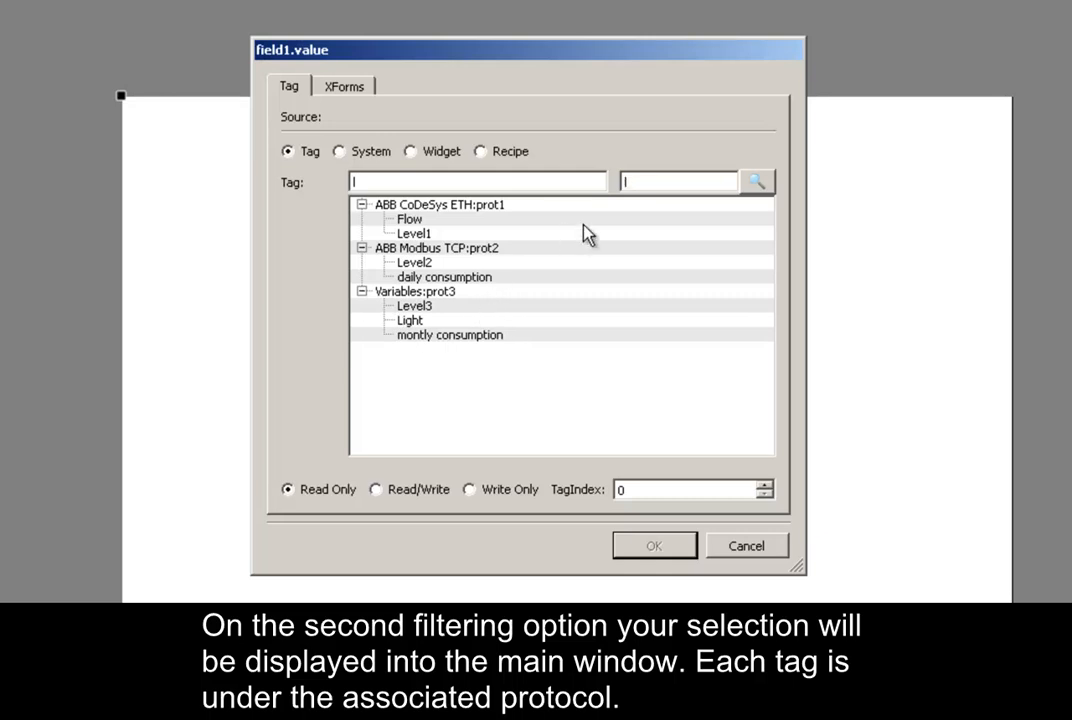
type("e")
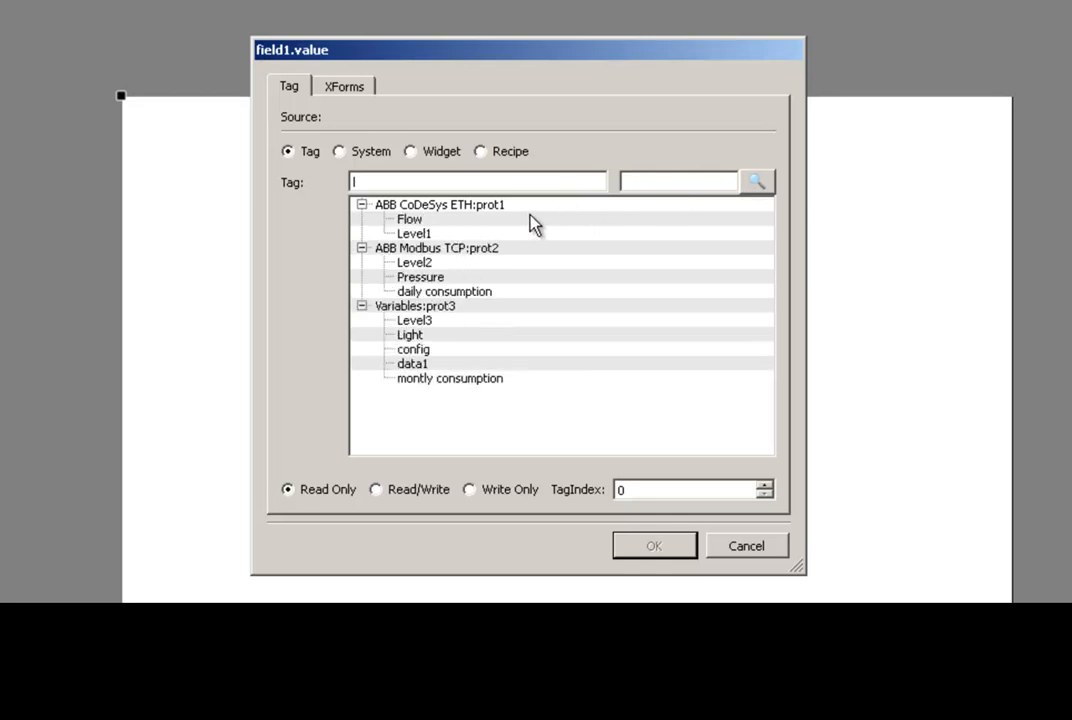
type("d")
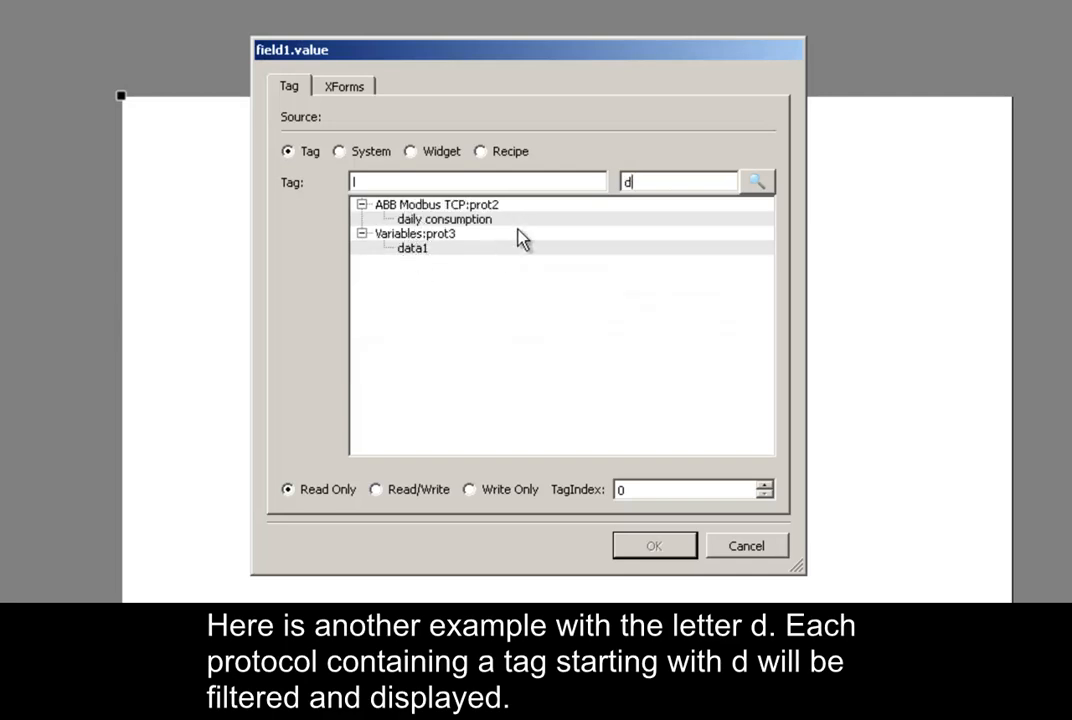
mouse_move(630, 508)
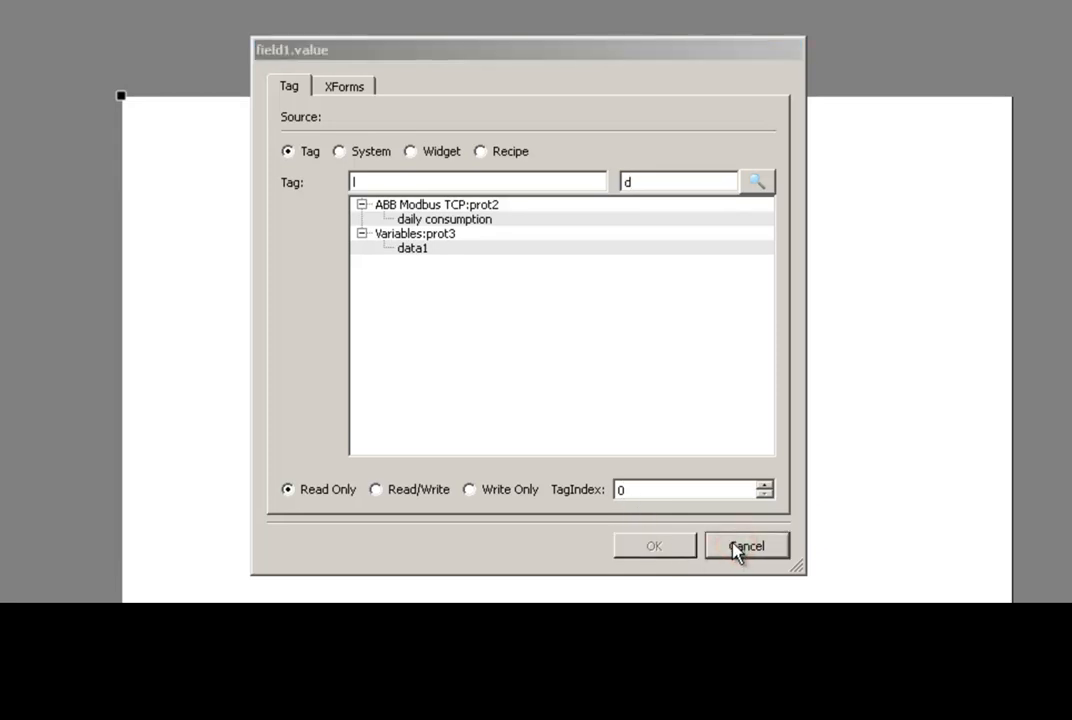
Step: Cancel the tag picker and add a DumpTrend system action to OnDataUpdate
left_click(745, 546)
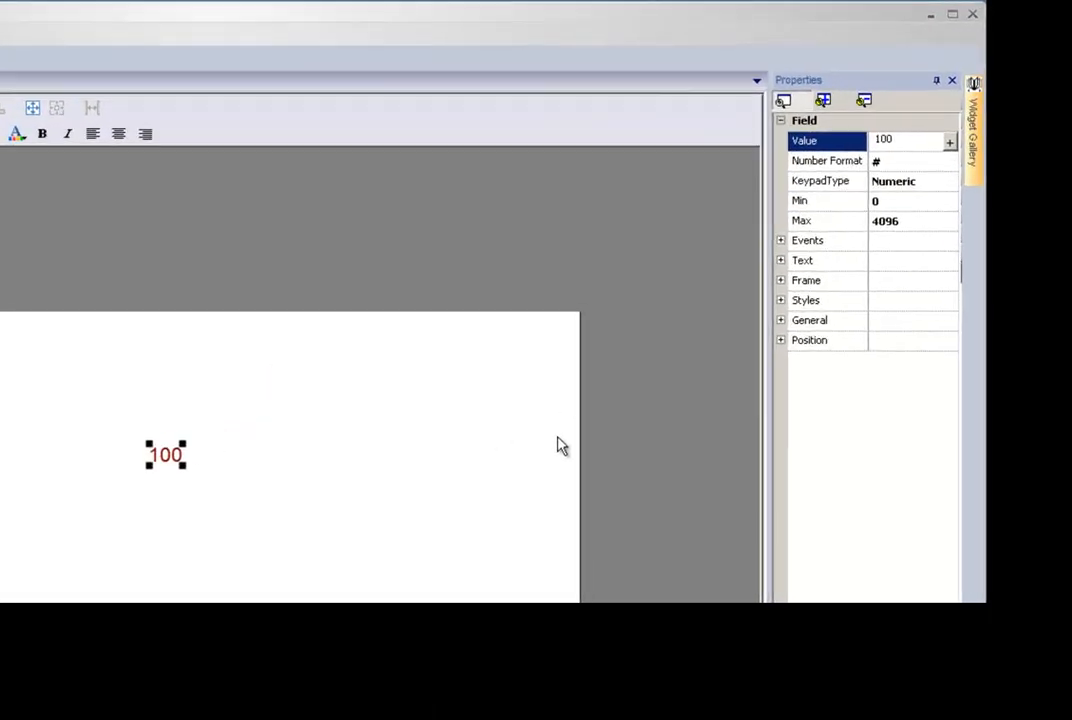
left_click(781, 240)
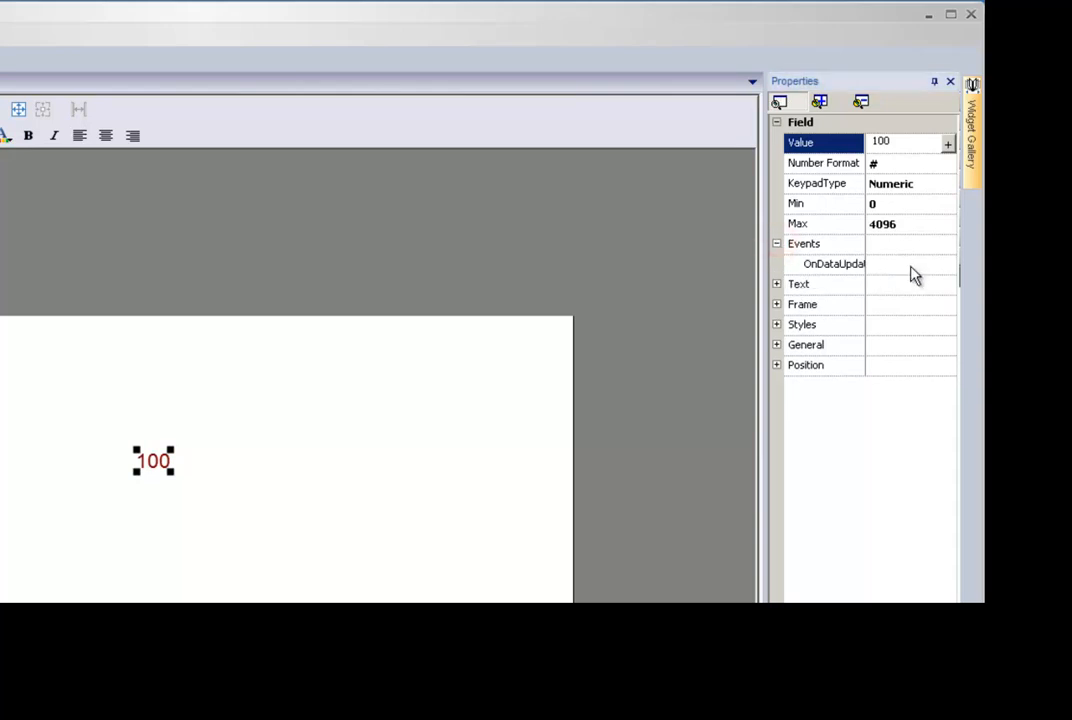
left_click(947, 265)
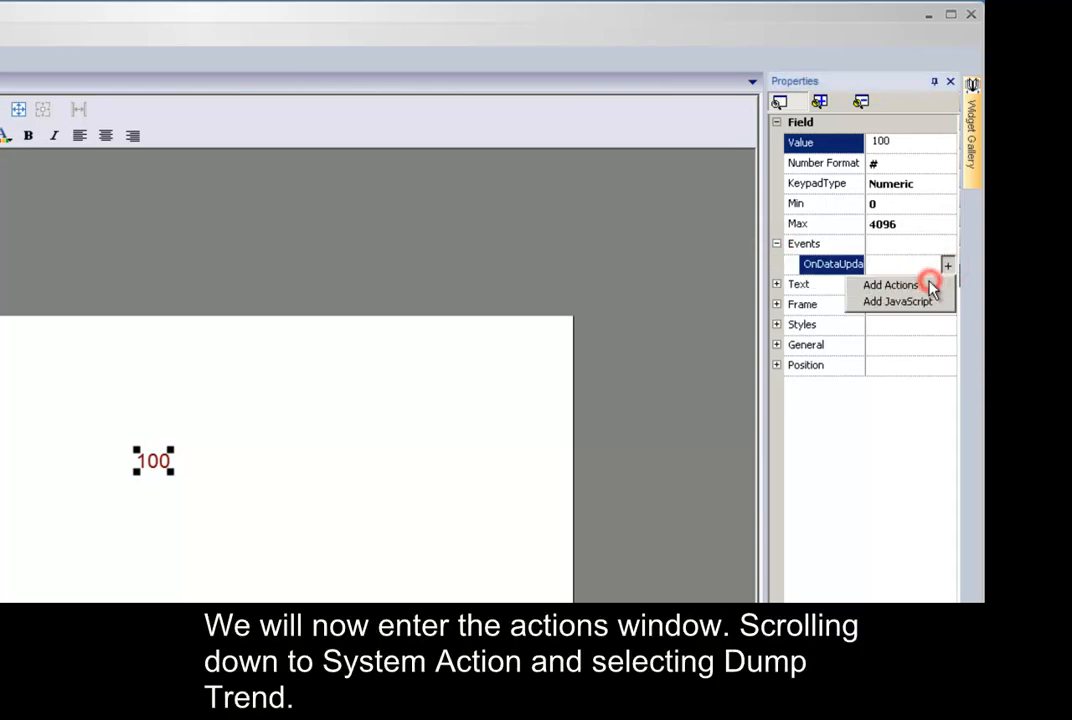
left_click(889, 285)
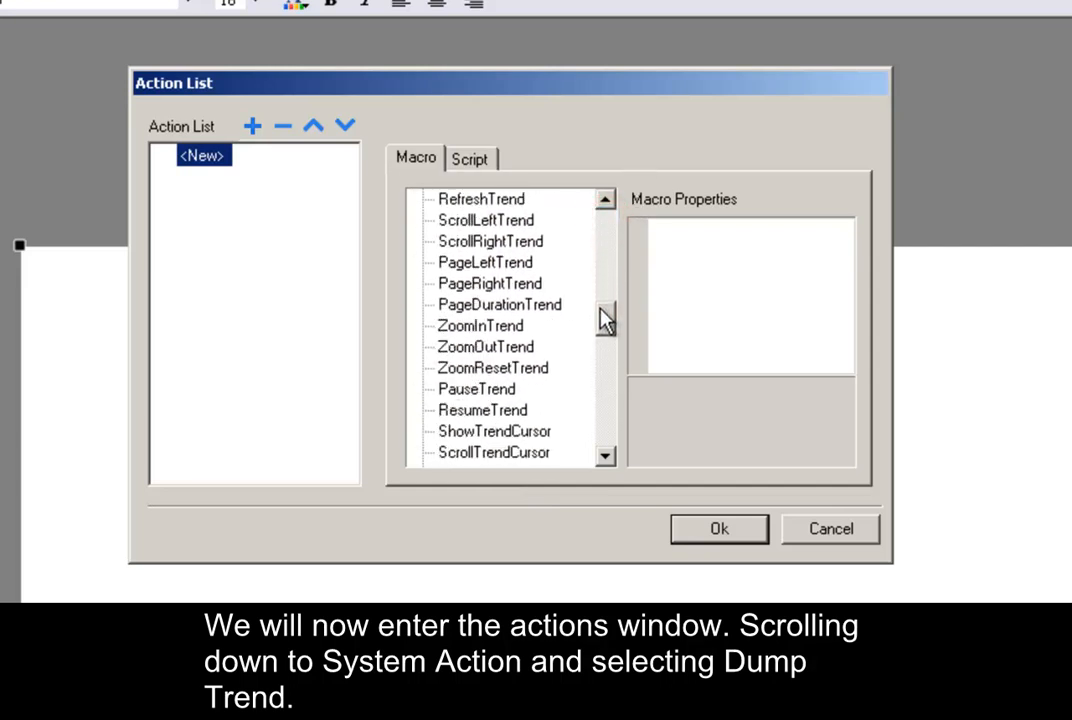
scroll("down", 3)
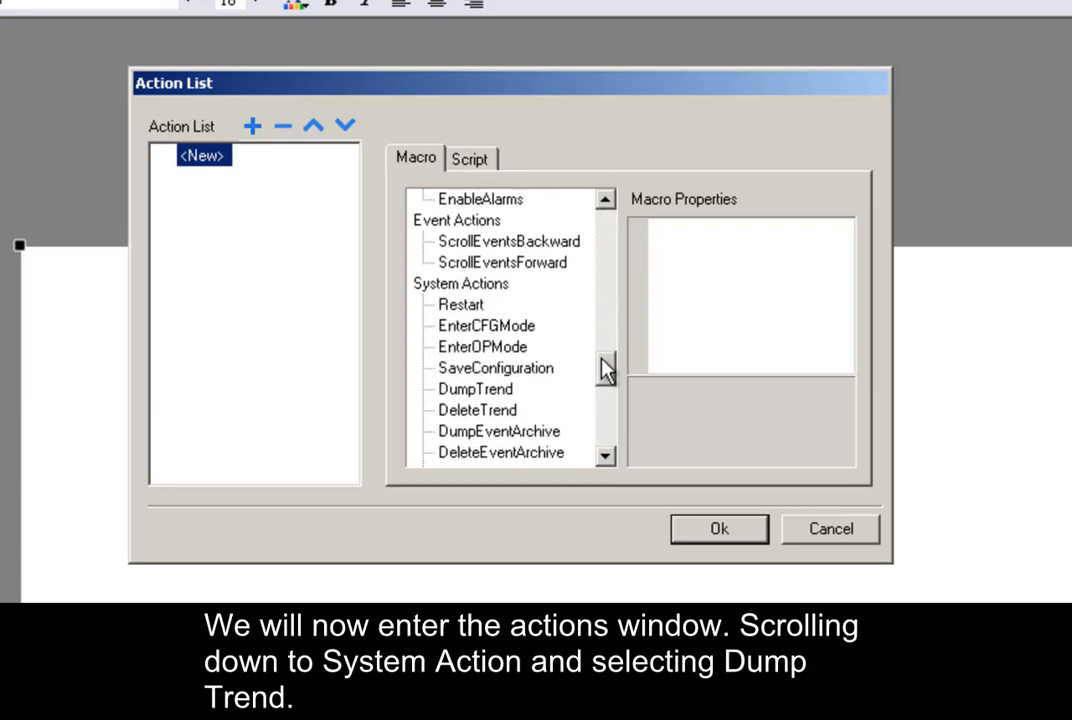
left_click(476, 325)
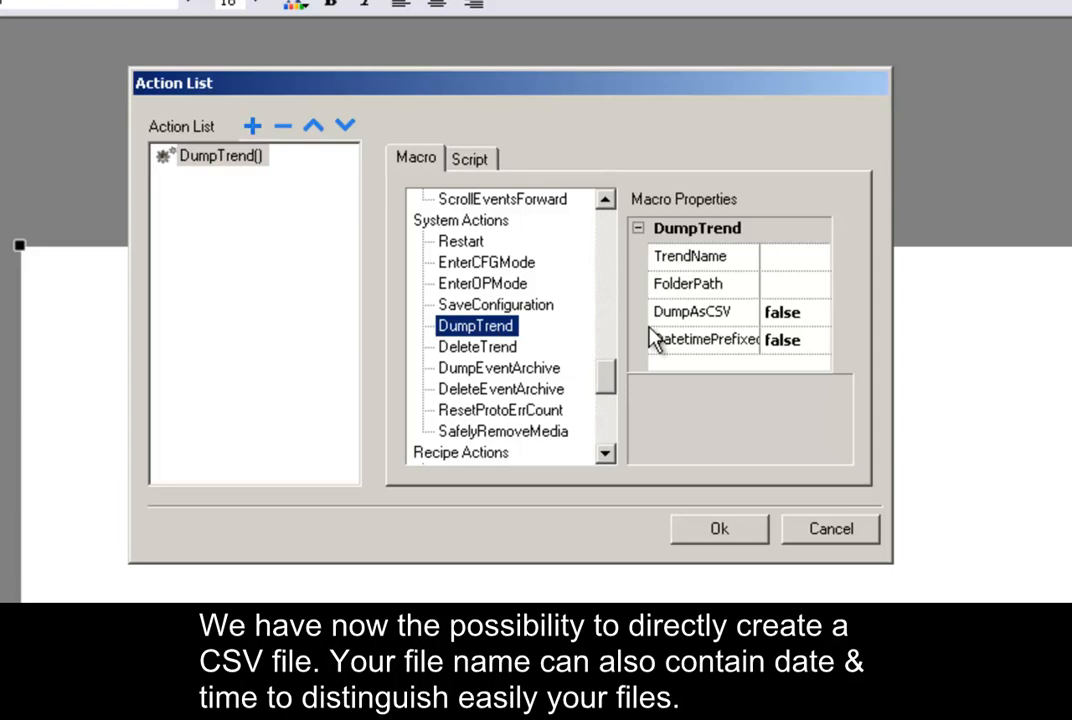
Step: Set DumpTrend's DumpAsCSV and DatetimePrefixedFileName to true
left_click(816, 312)
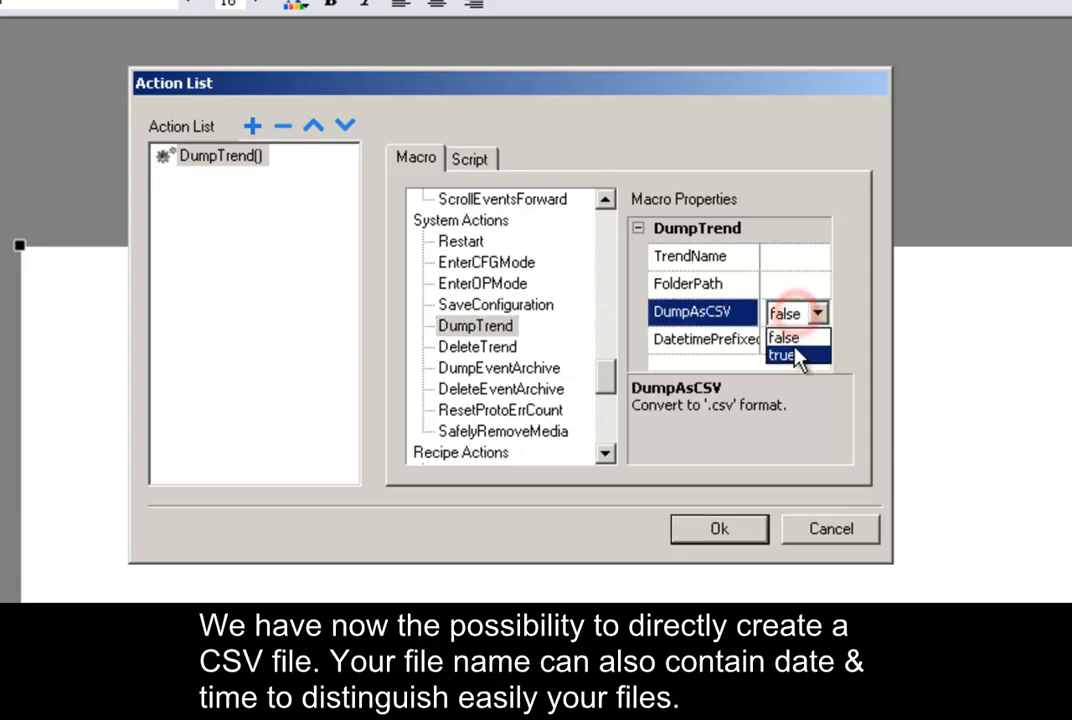
left_click(782, 355)
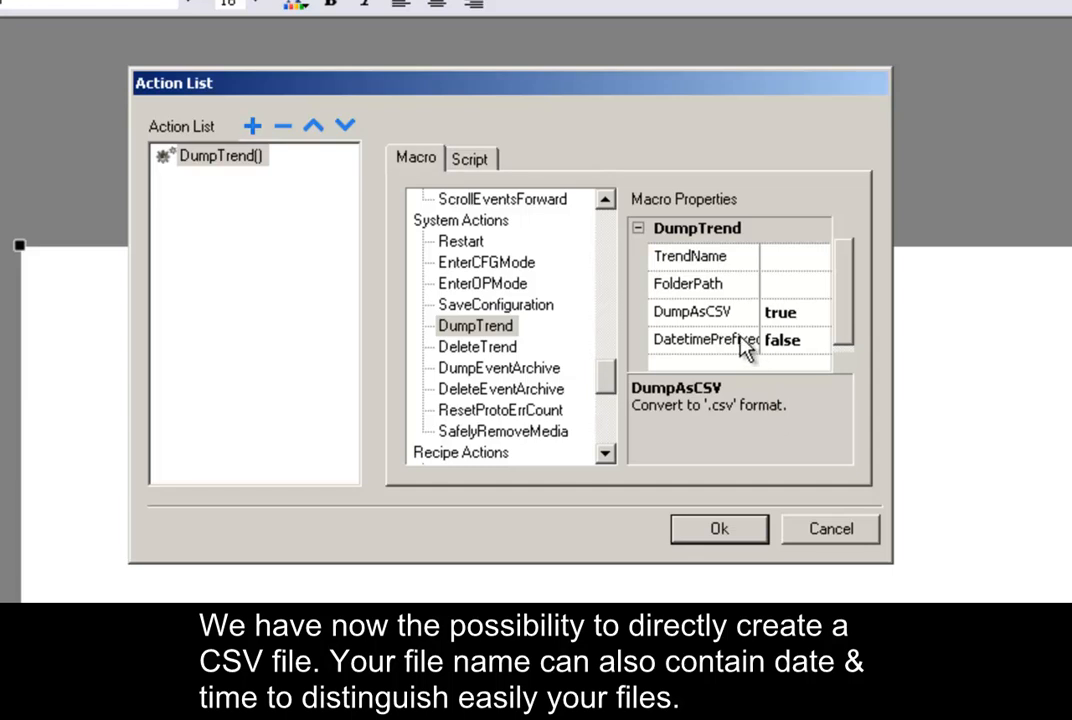
left_click(795, 339)
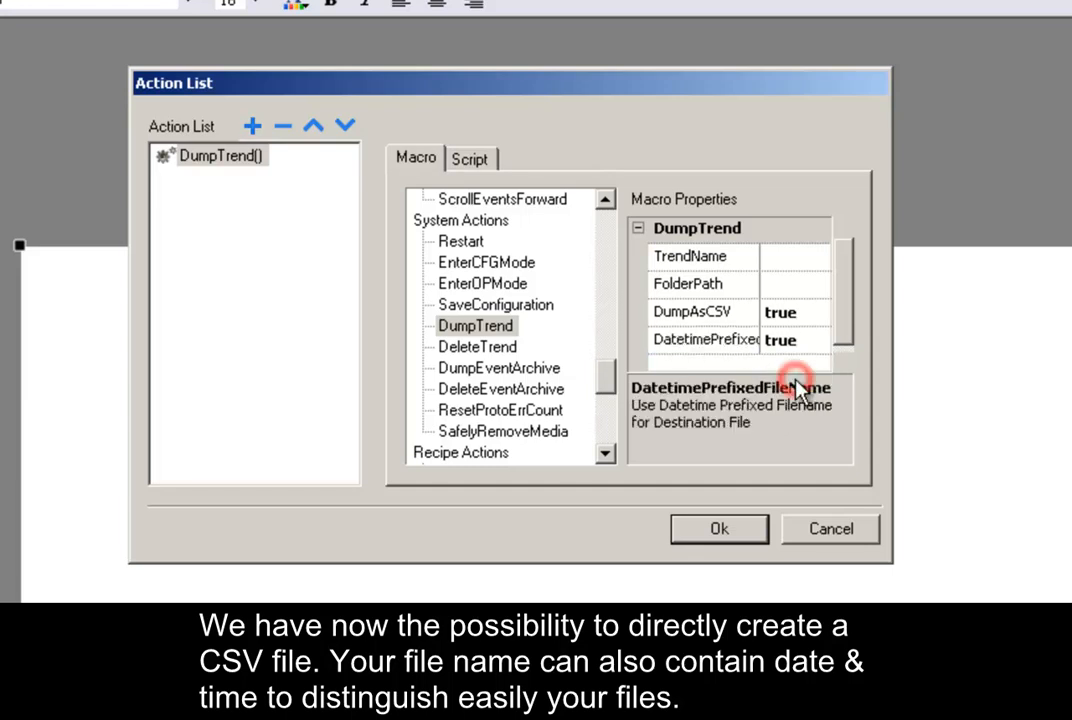
mouse_move(745, 440)
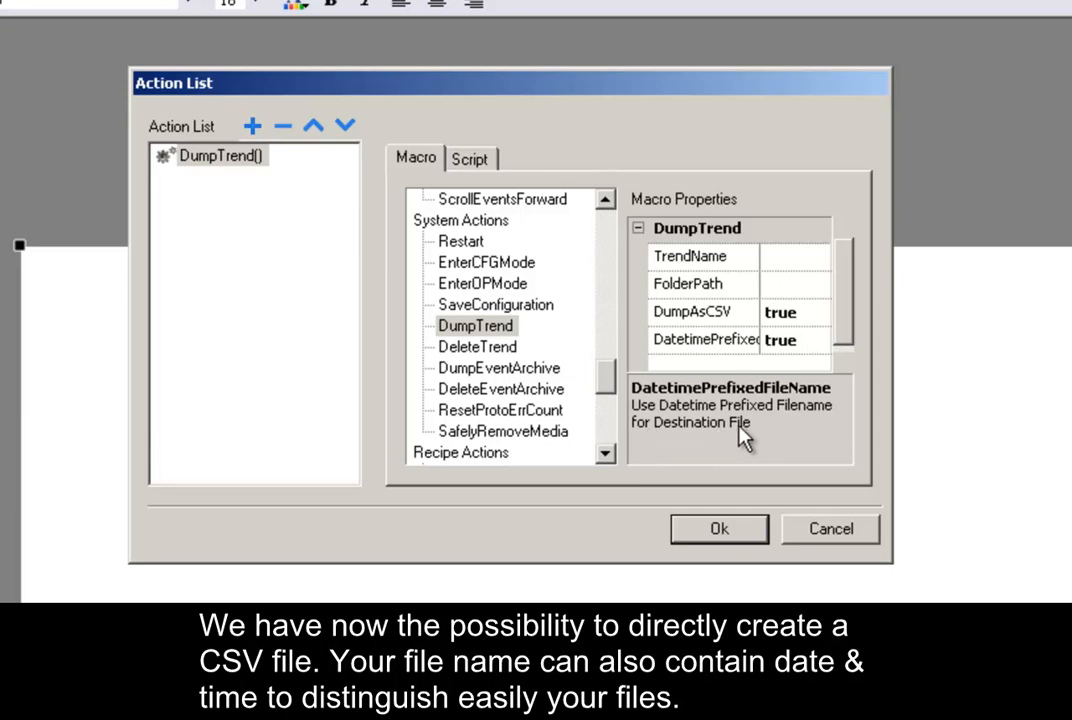
mouse_move(840, 415)
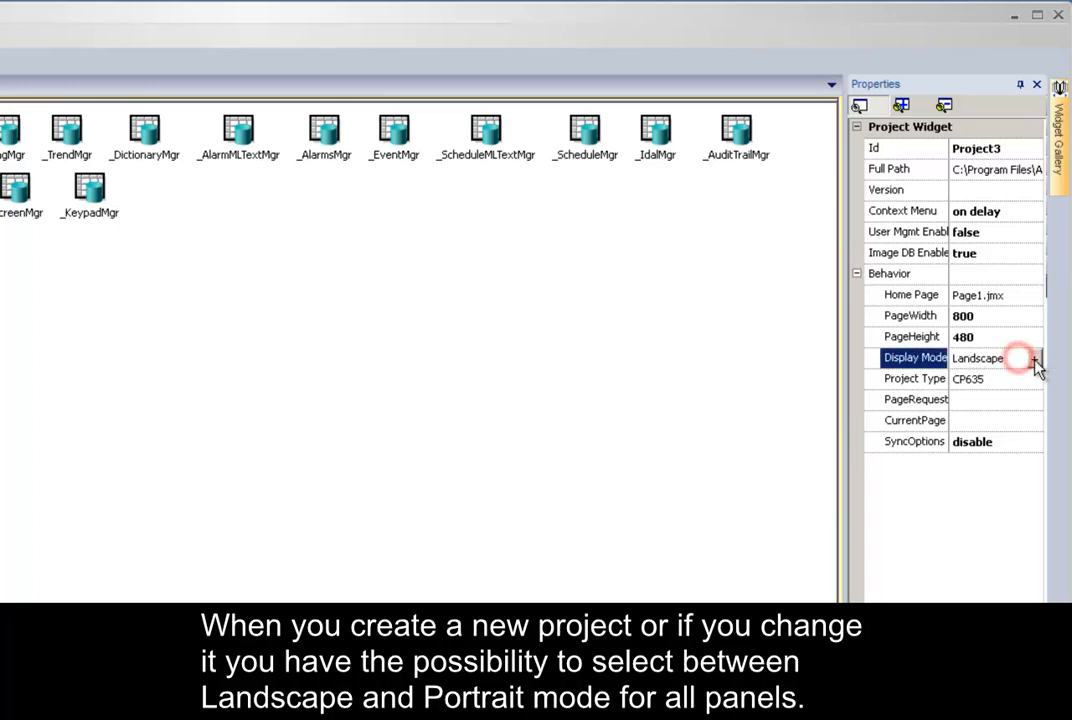
Step: Start Convert Project, compare CP620 and CP675, then choose CP635 at 800x480 landscape
left_click(1034, 358)
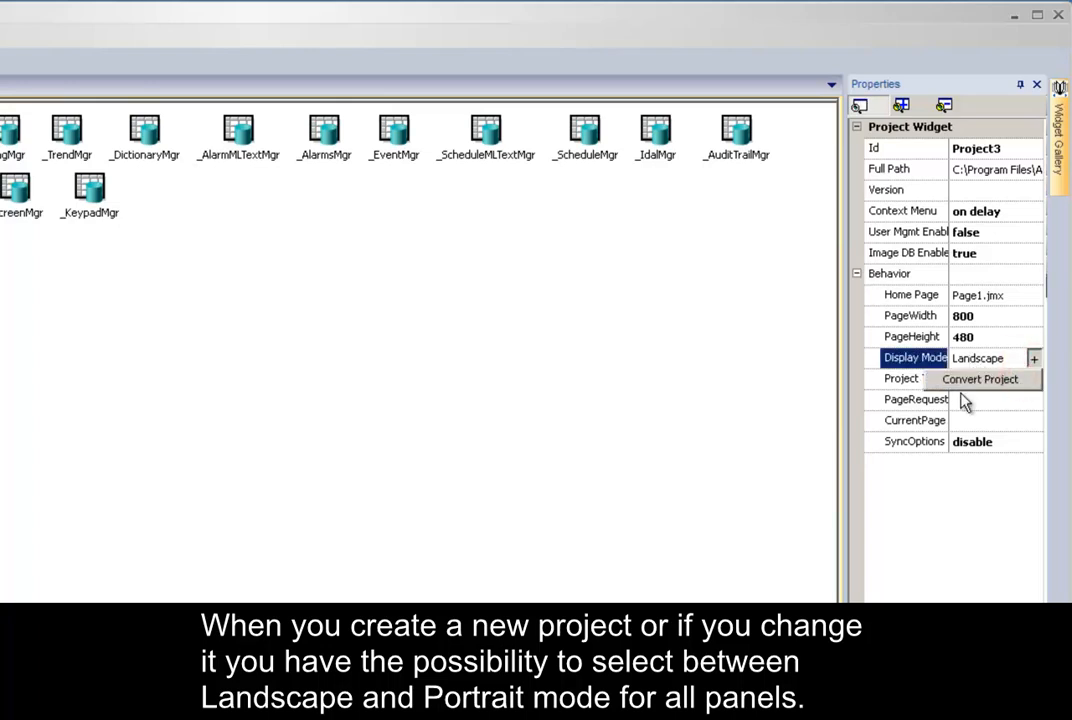
left_click(978, 379)
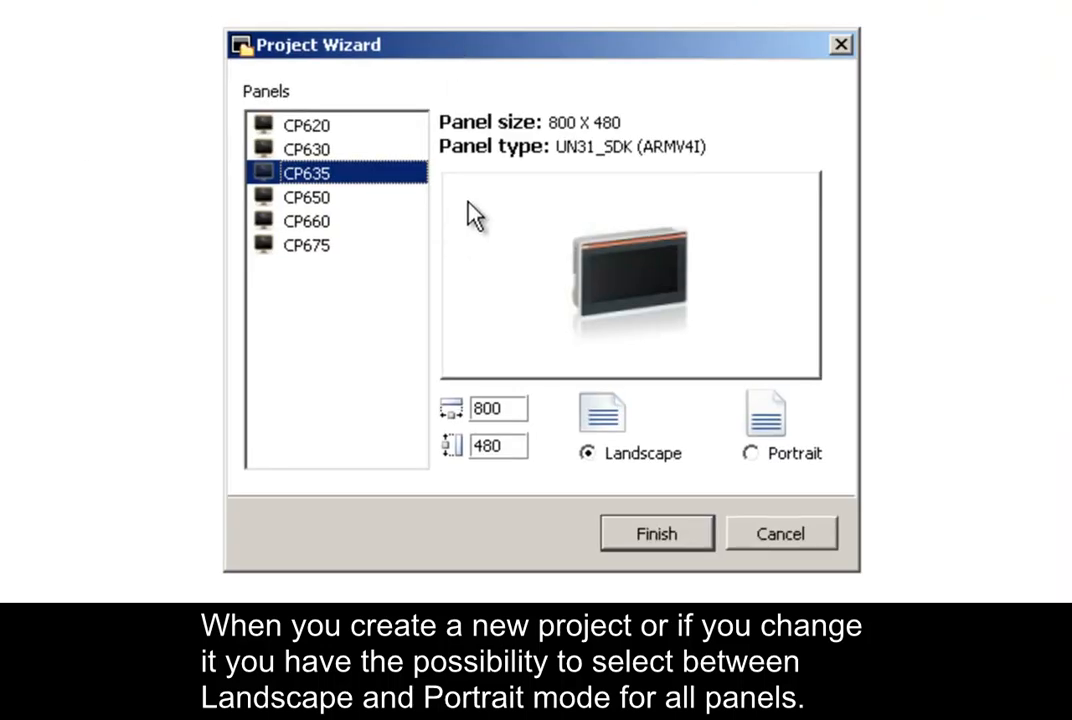
left_click(306, 124)
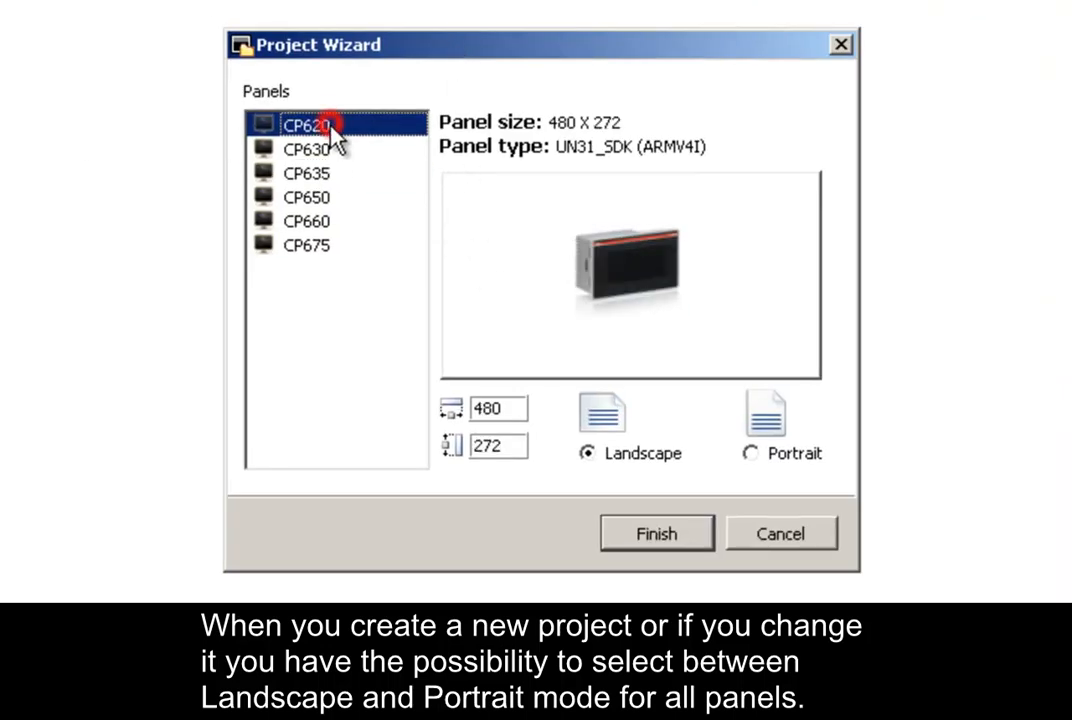
left_click(306, 172)
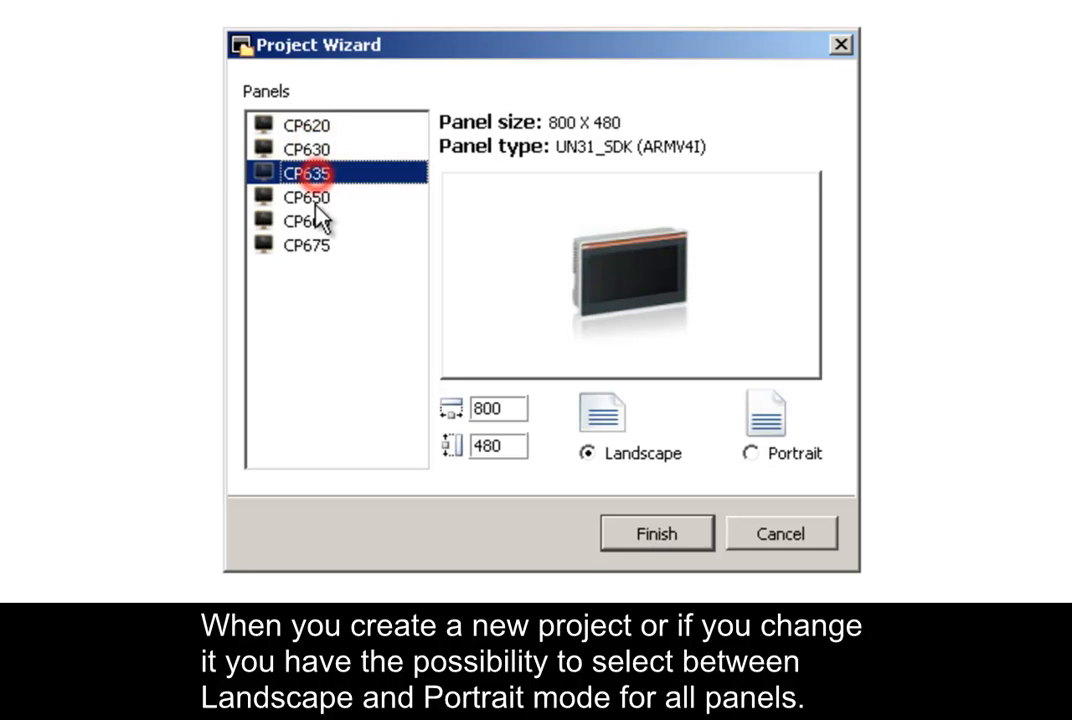
left_click(306, 244)
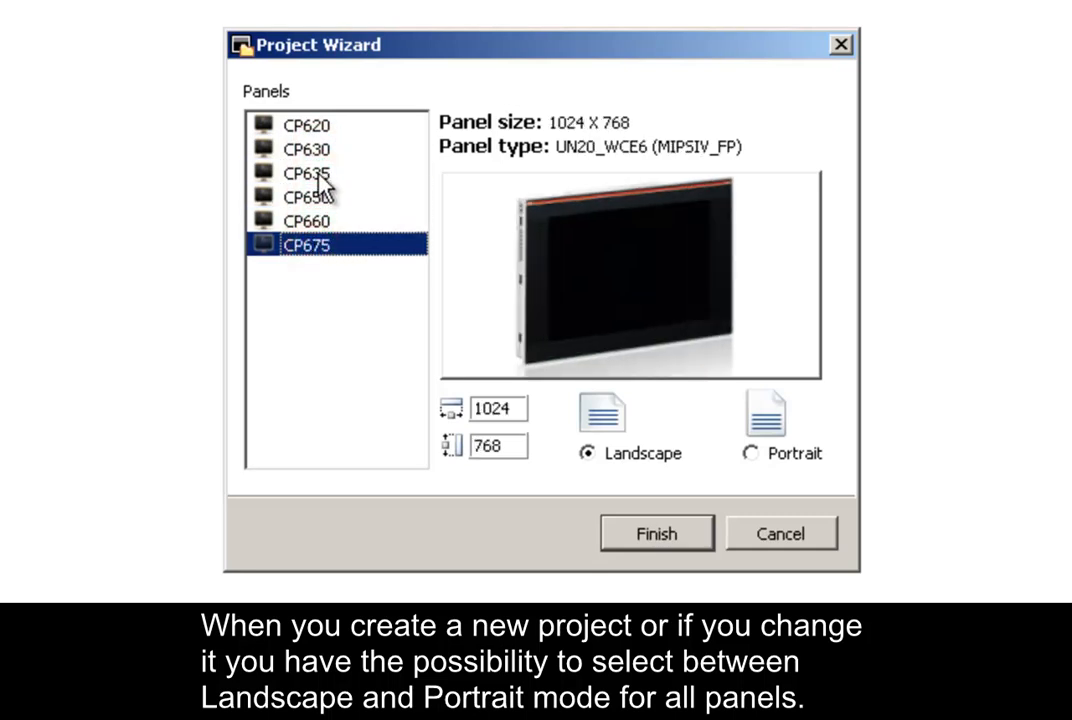
left_click(308, 172)
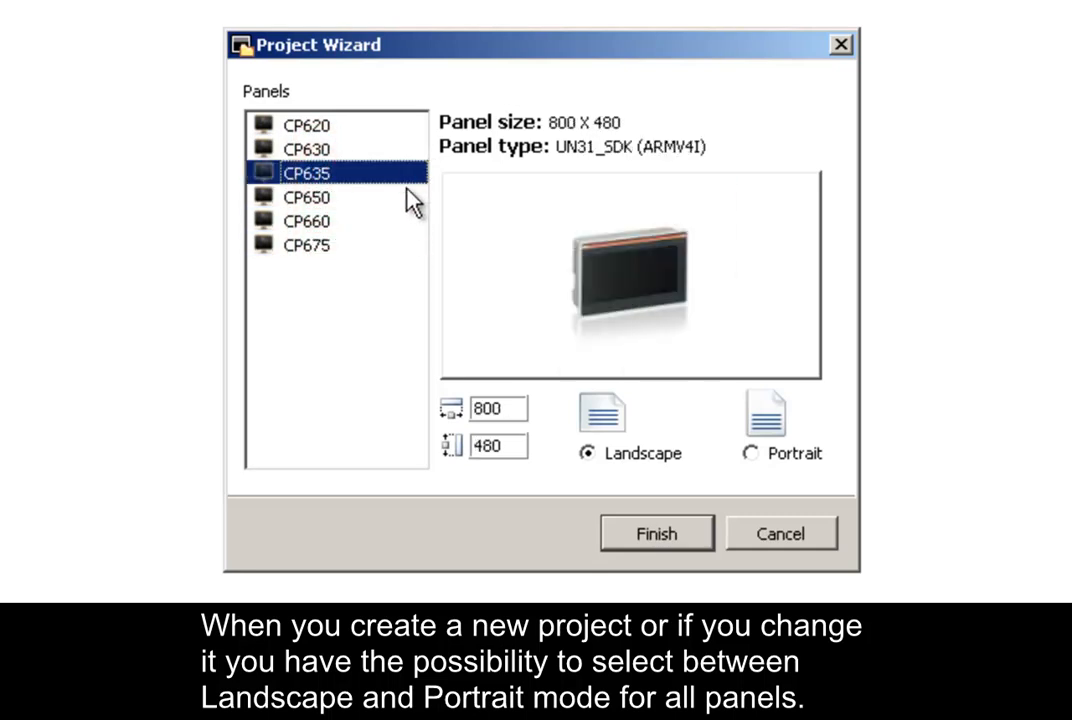
mouse_move(665, 380)
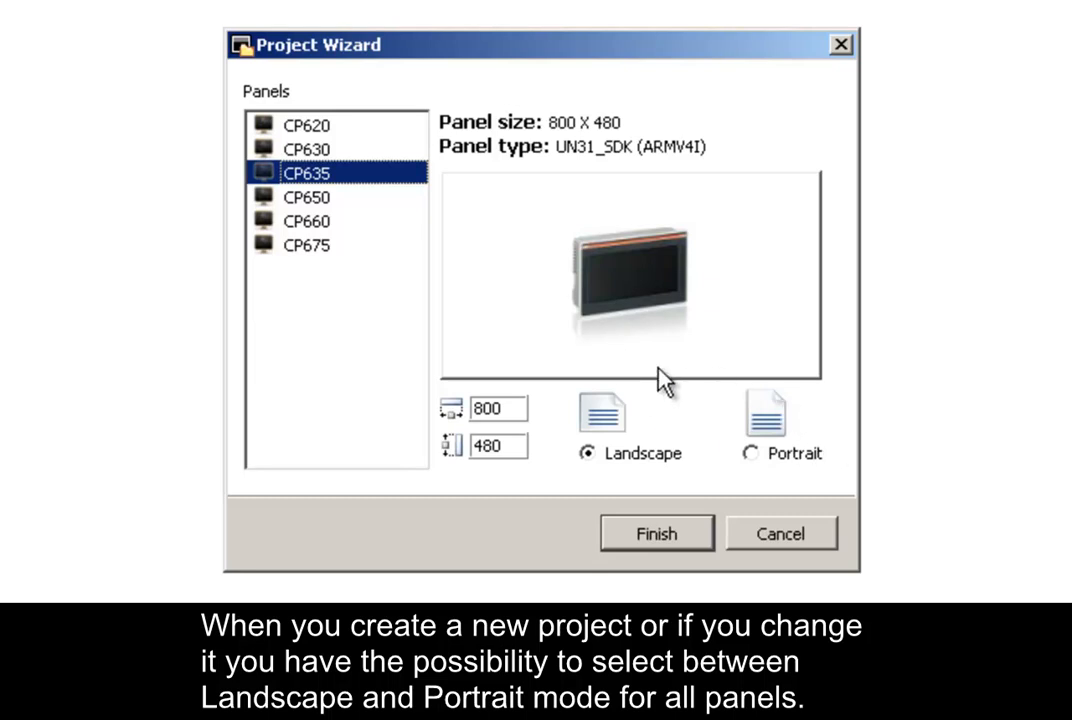
mouse_move(816, 480)
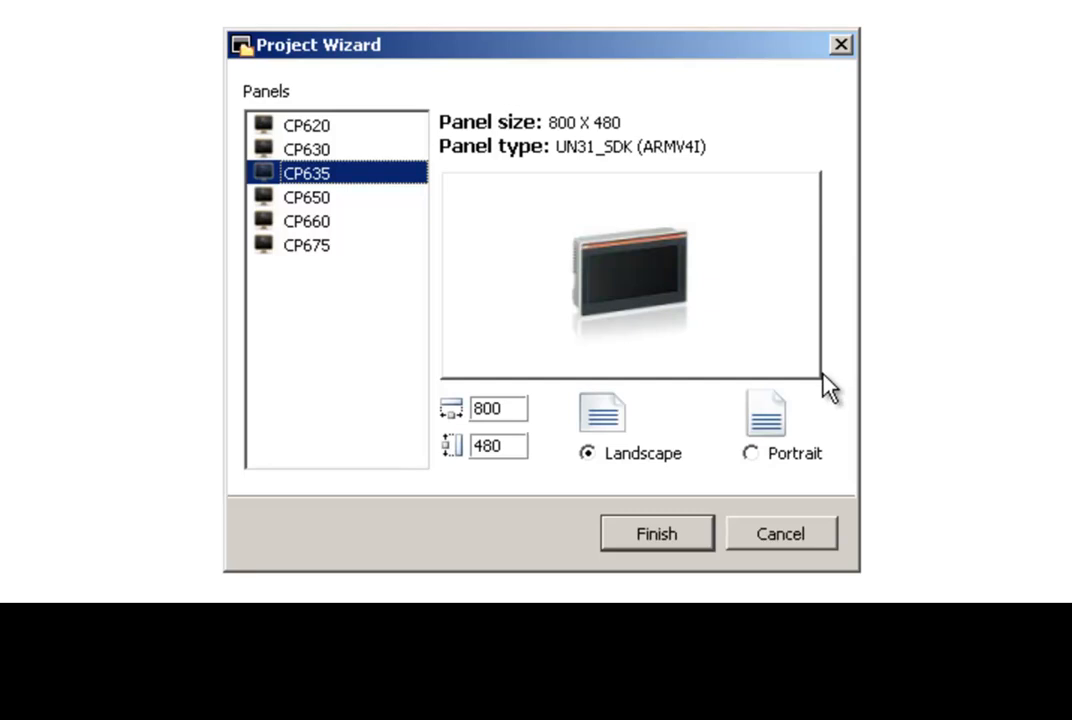
mouse_move(810, 515)
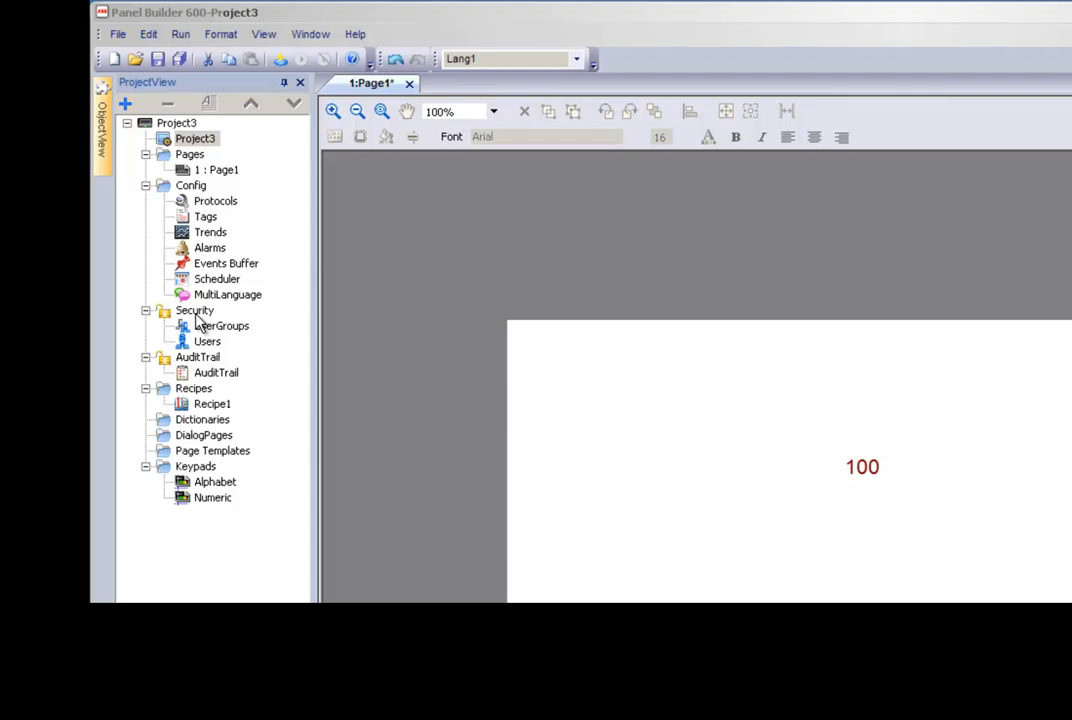
Step: Open Security > UserGroups and open the admin group's Home Page dropdown
left_click(221, 326)
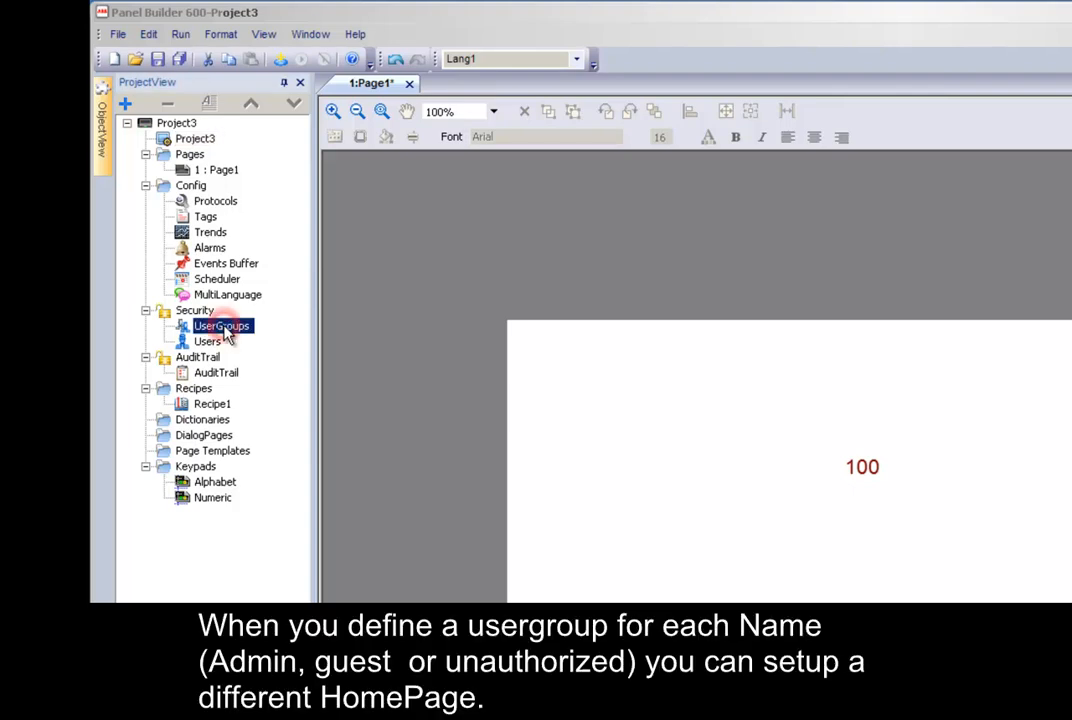
double_click(221, 326)
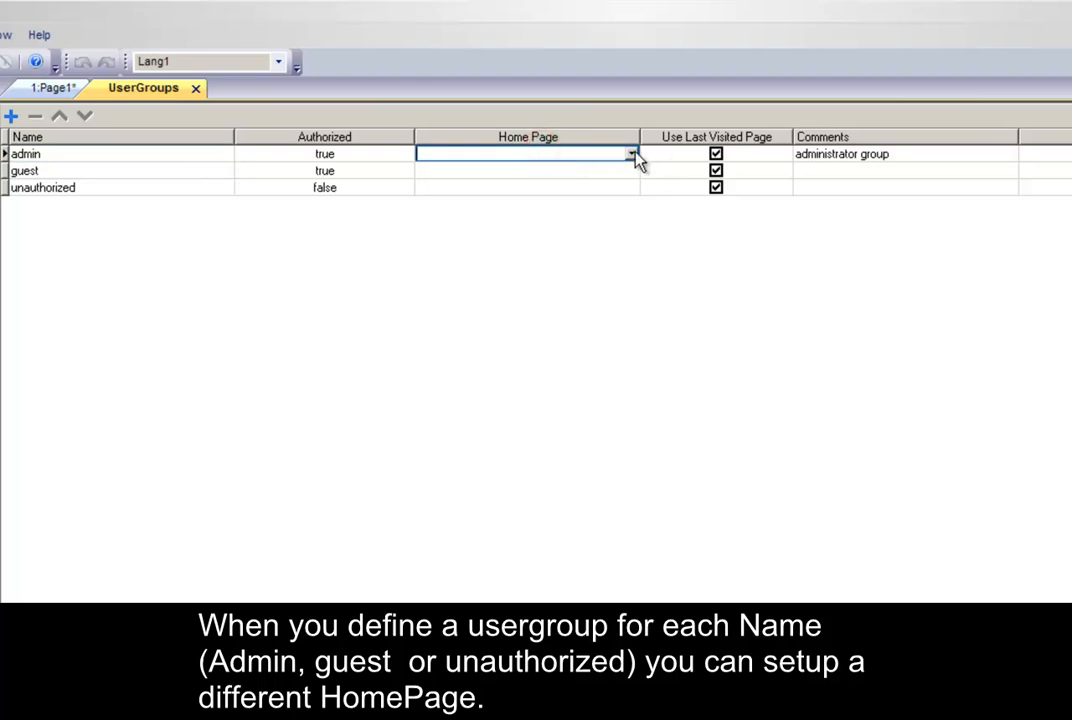
left_click(631, 154)
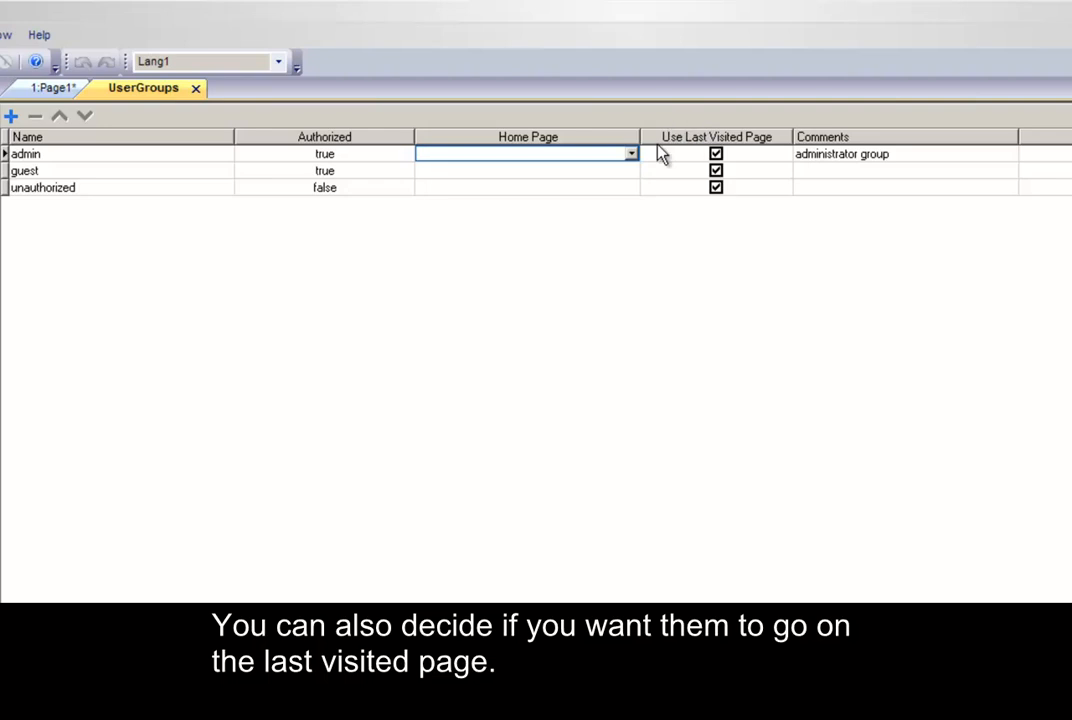
mouse_move(416, 158)
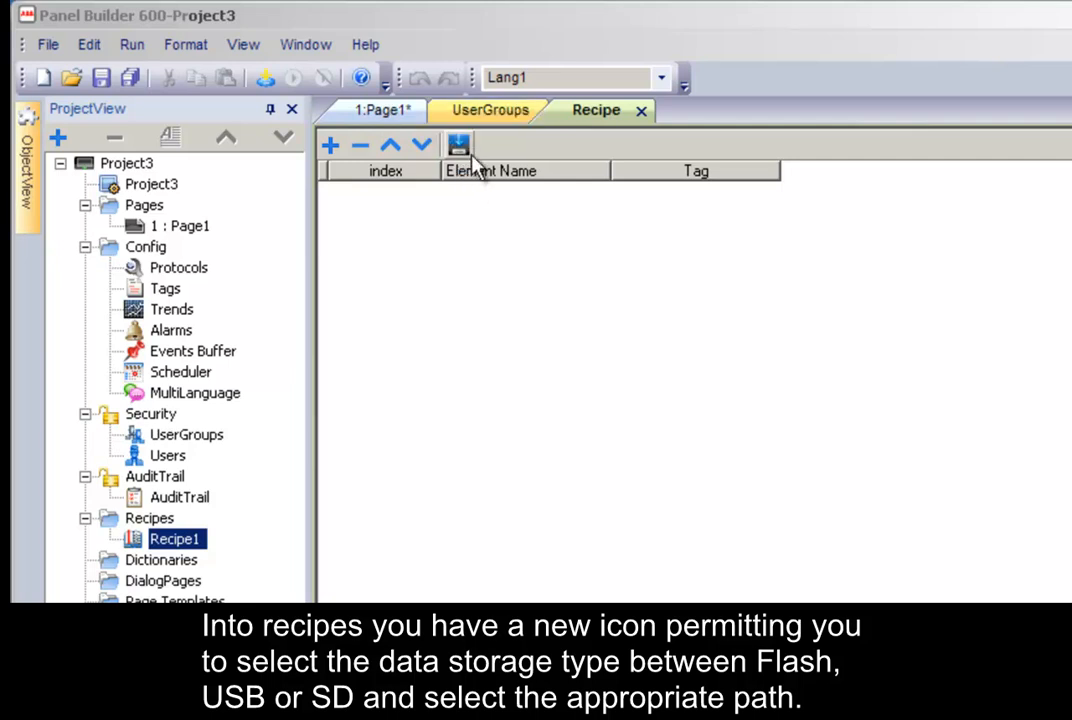
Step: Inspect Recipe1's storage type options and cancel, keeping FLASH
left_click(458, 145)
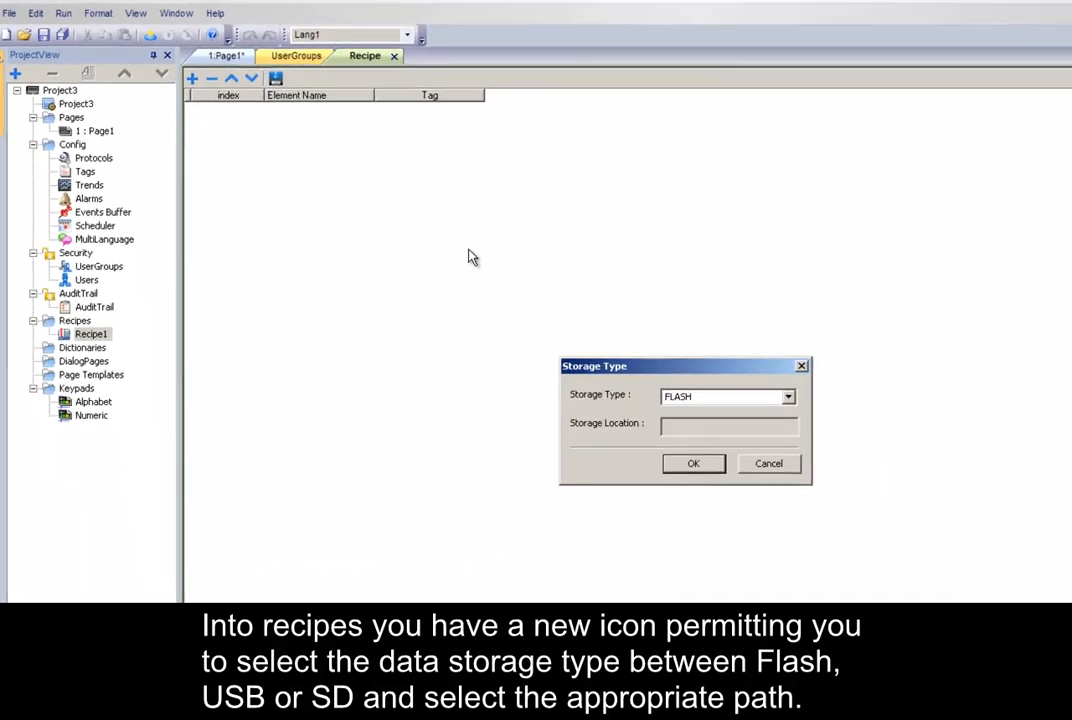
left_click(780, 396)
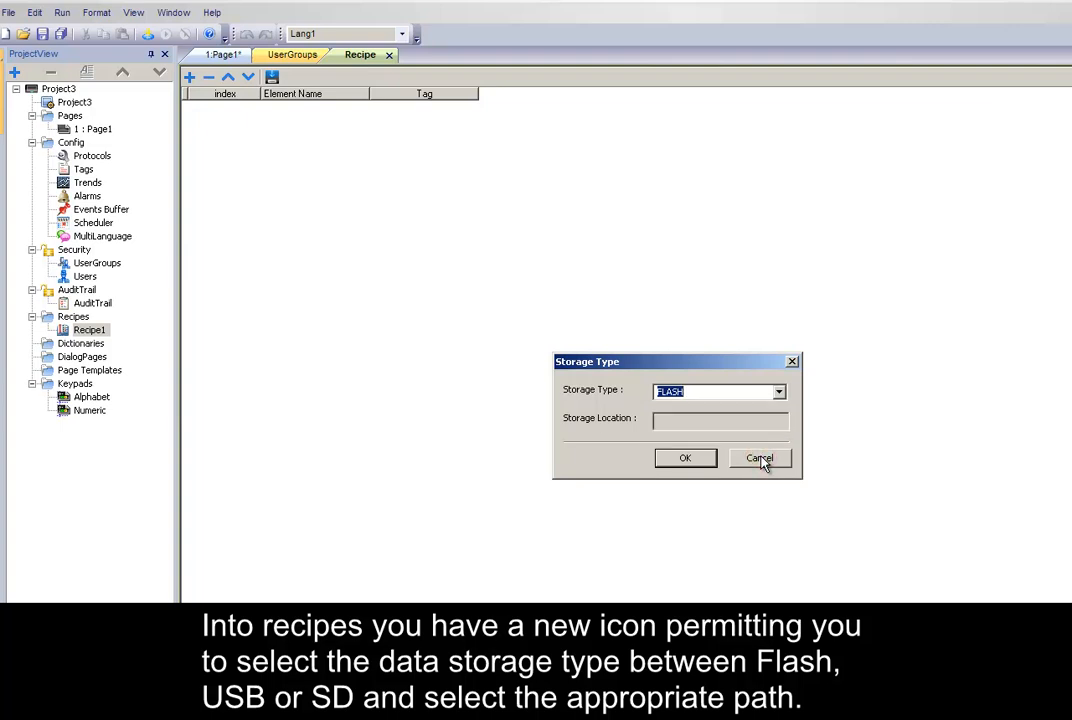
left_click(759, 458)
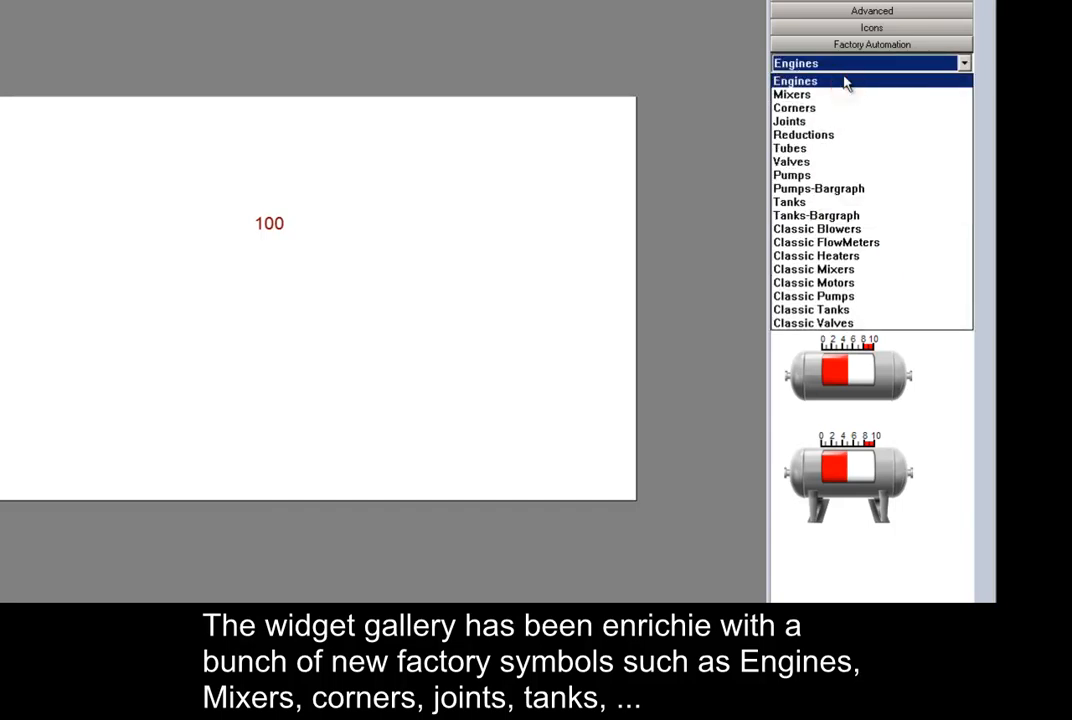
Step: Browse Factory Automation categories: mixers, corner pipes and reduction pipes
left_click(791, 94)
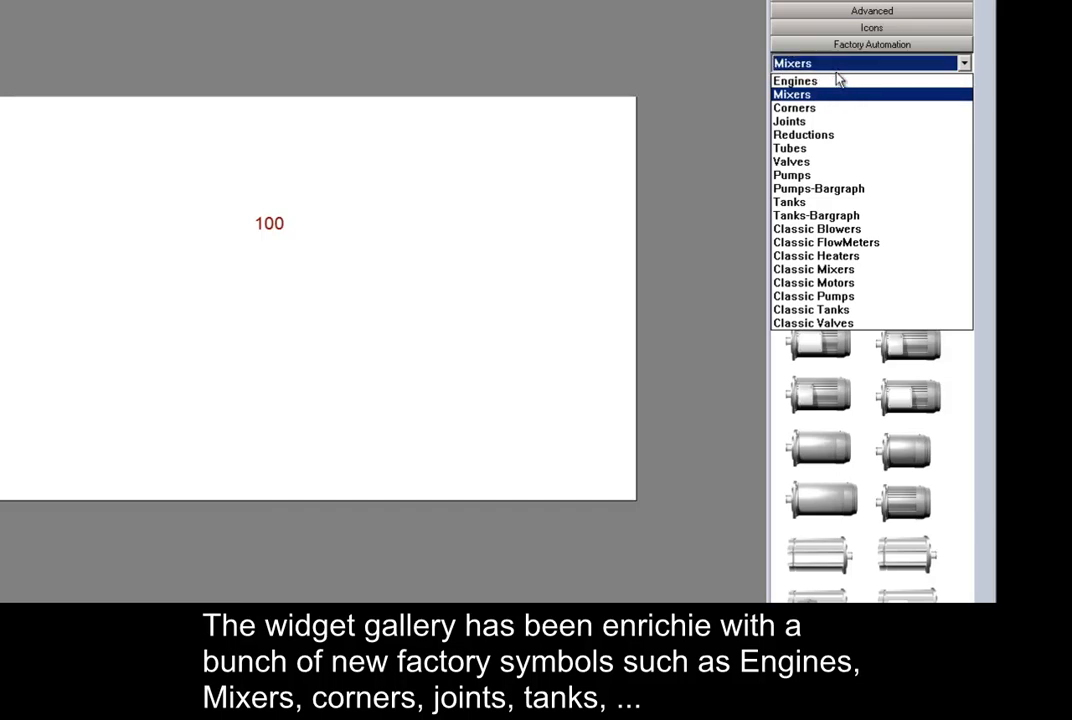
left_click(794, 107)
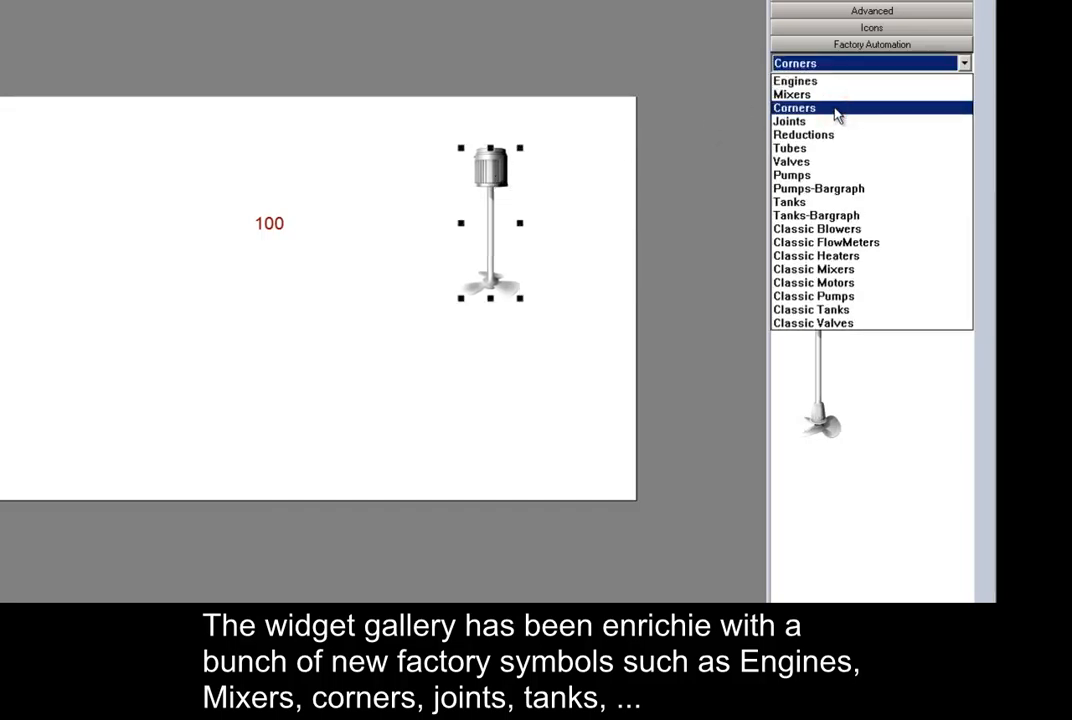
left_click(793, 107)
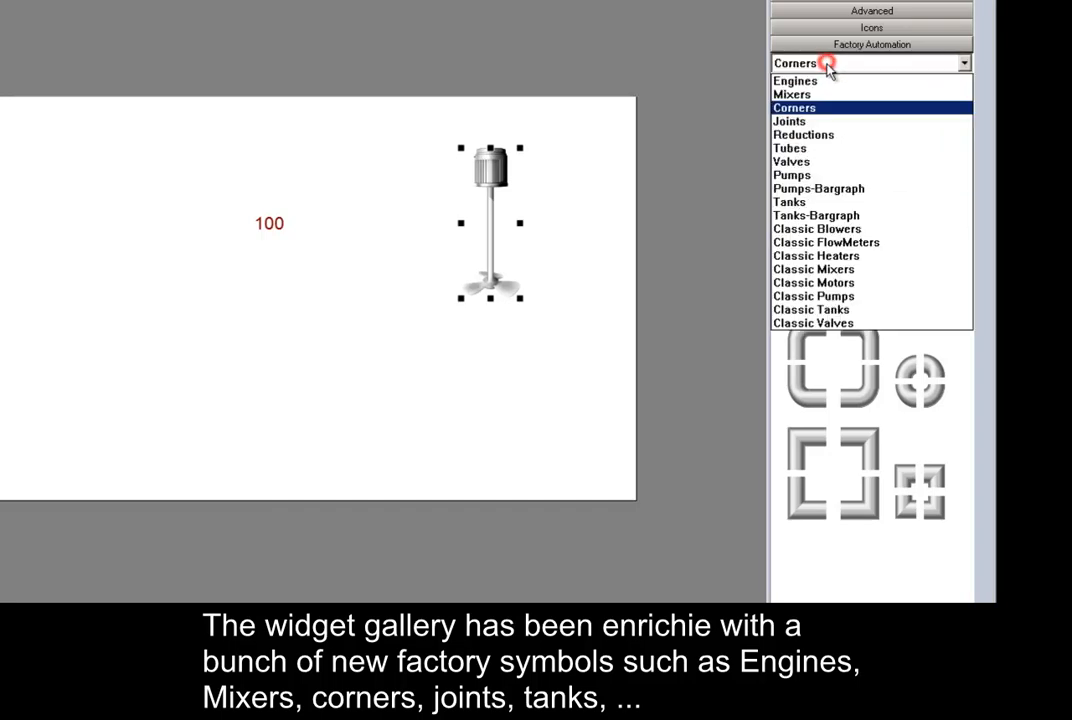
left_click(789, 121)
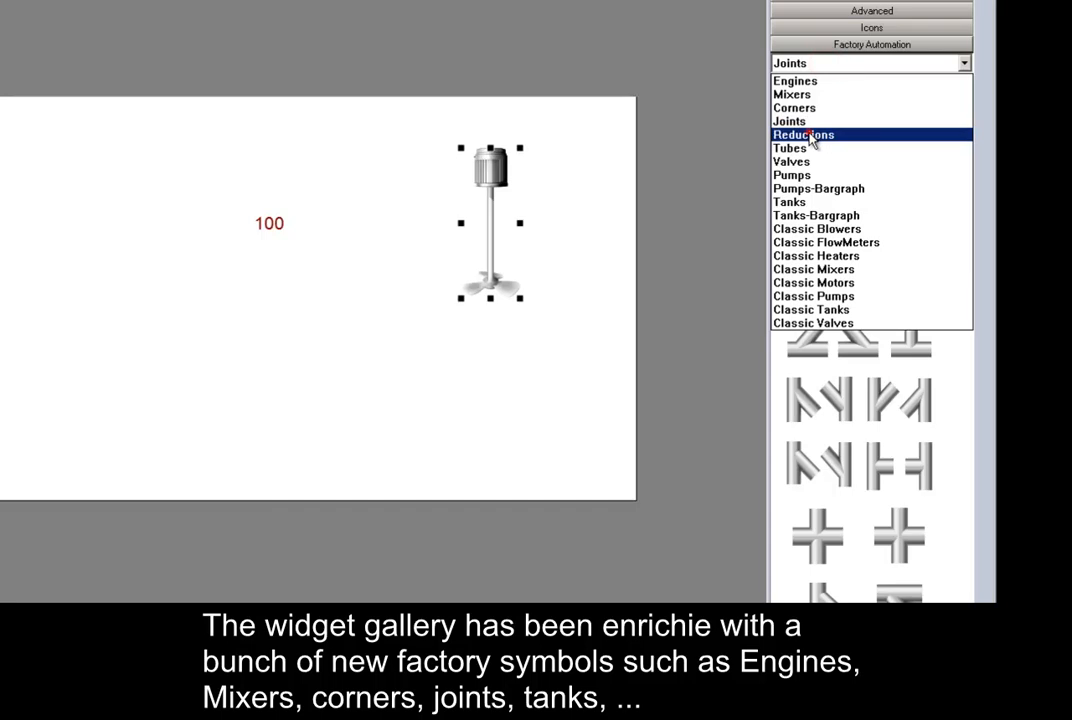
left_click(803, 134)
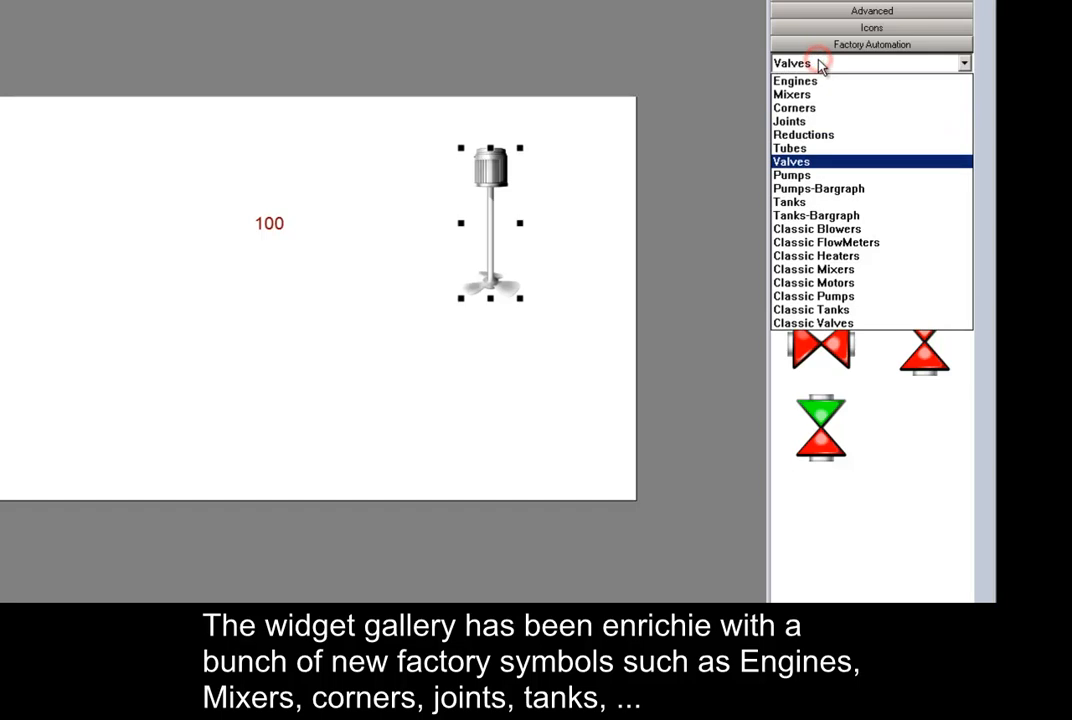
left_click(791, 174)
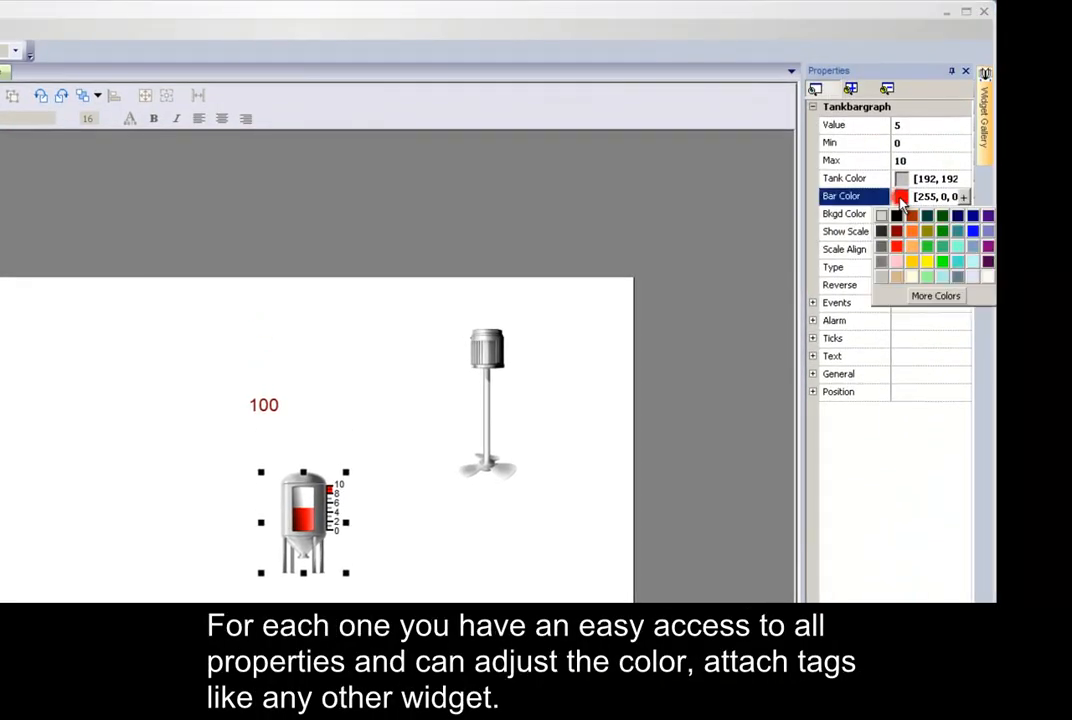
Step: Set the tank bargraph's Bar Color to green and Tank Color to blue
left_click(942, 231)
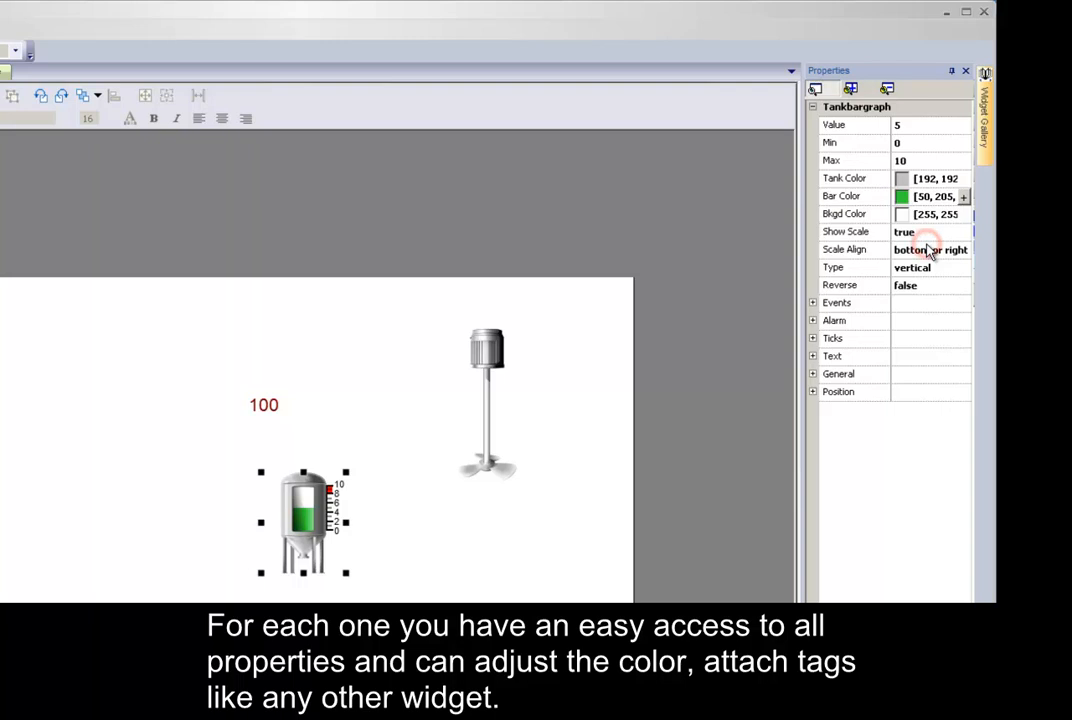
left_click(902, 178)
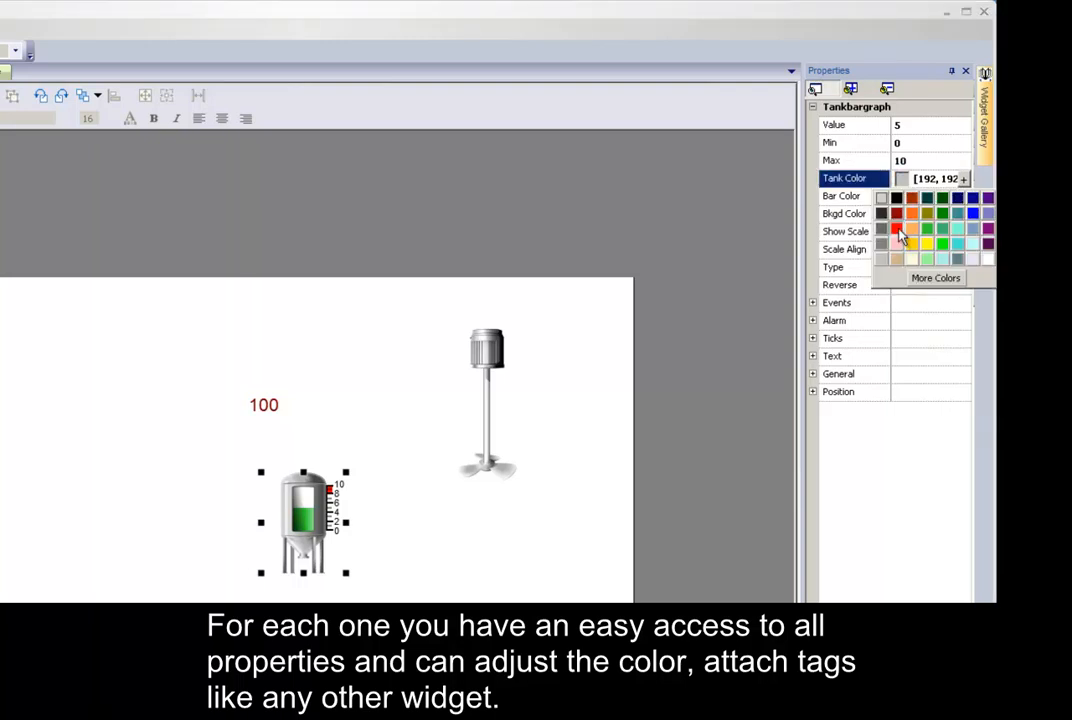
left_click(896, 229)
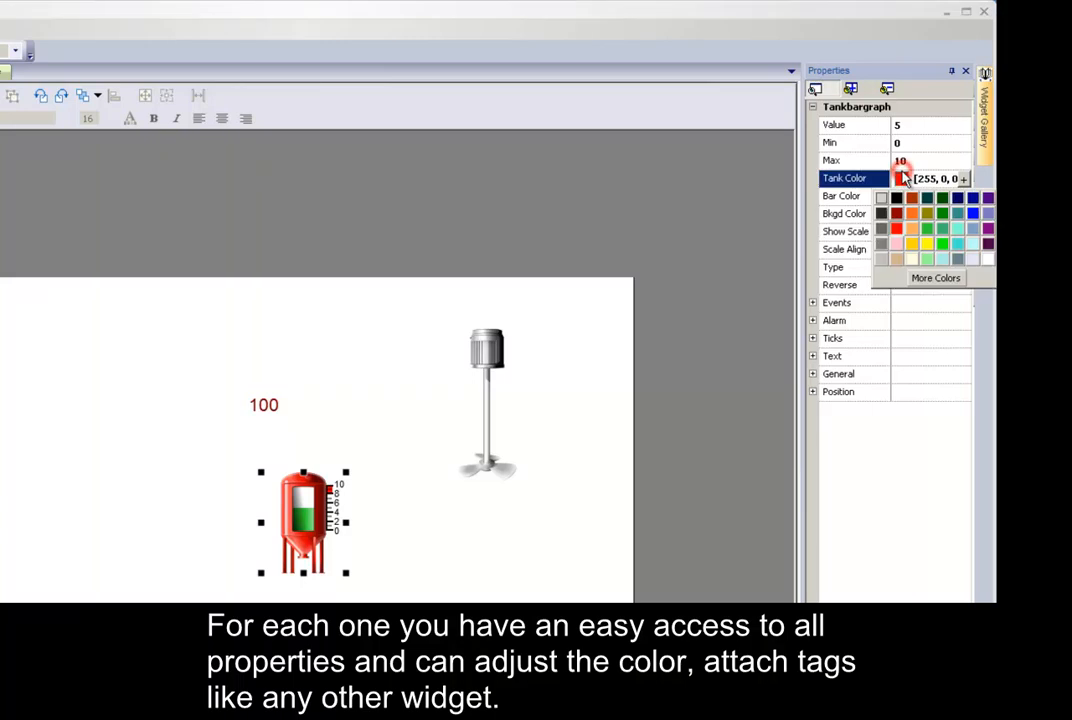
left_click(972, 210)
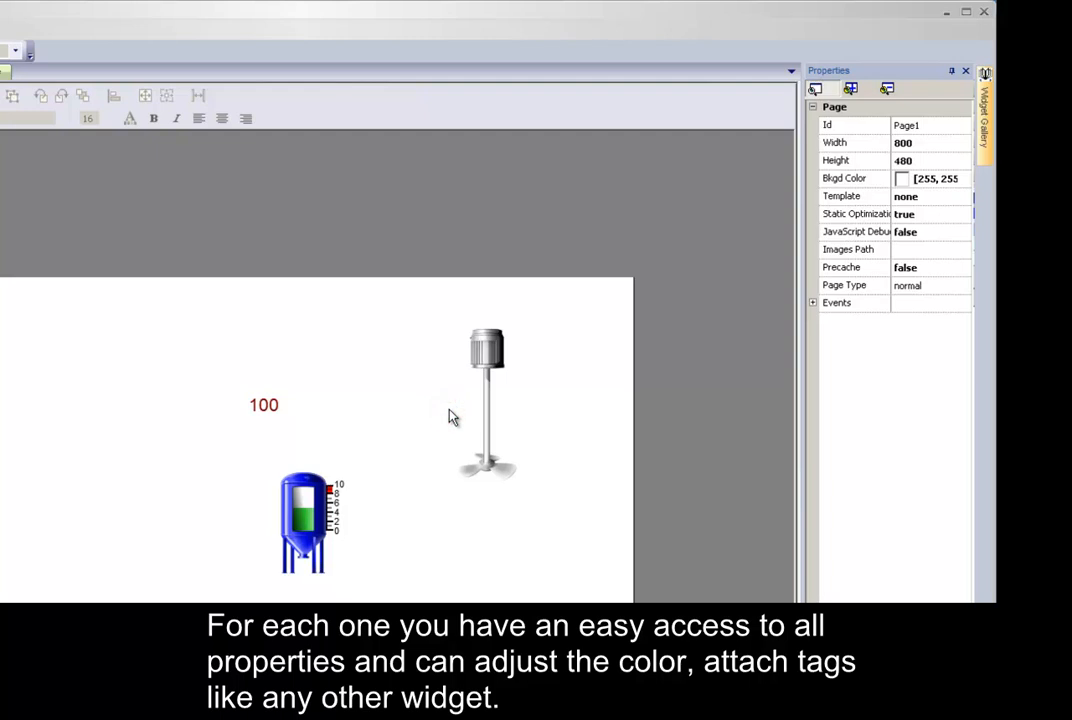
mouse_move(444, 404)
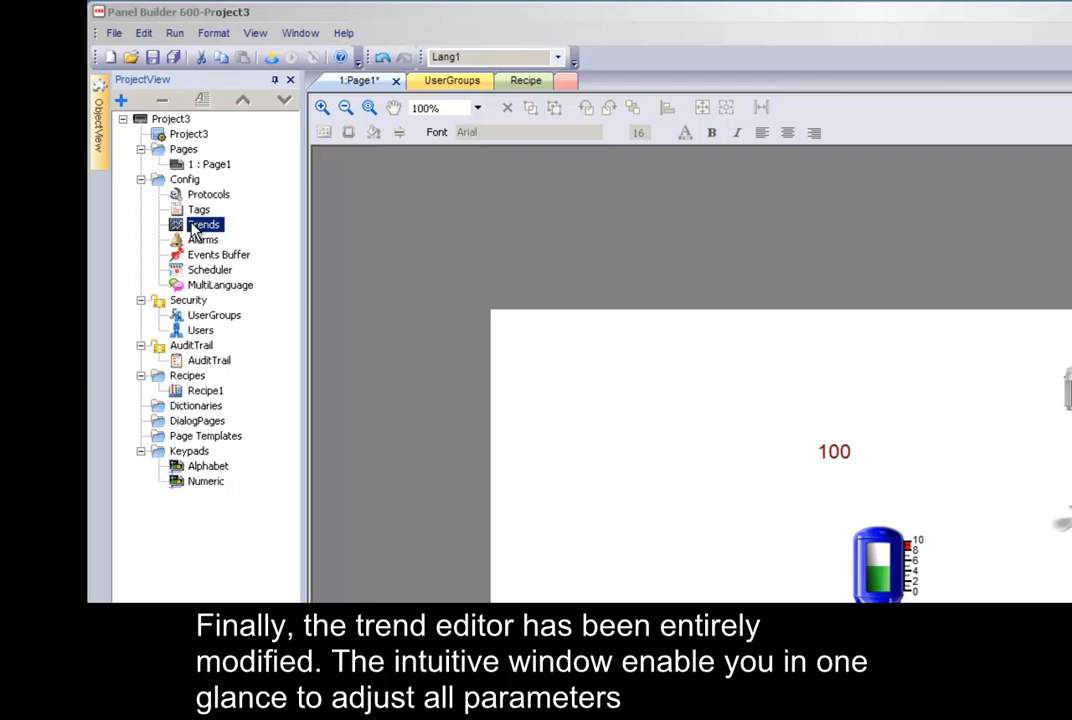
Step: Open Config > Trends, add Trend1, and set its source to Level1
double_click(203, 224)
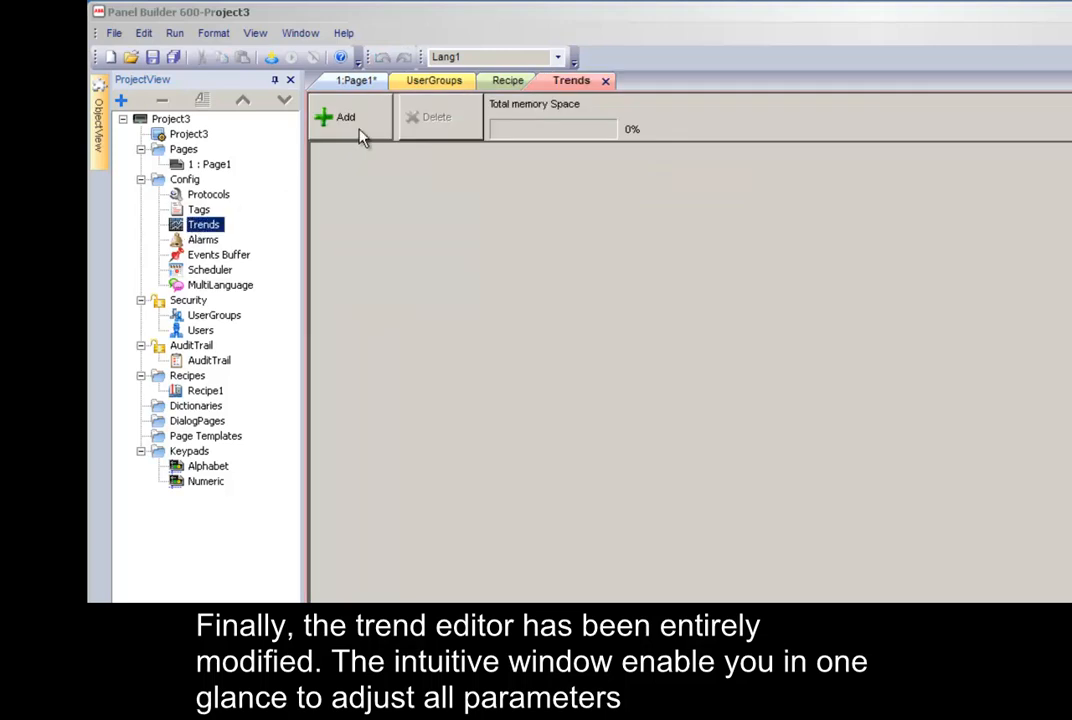
left_click(345, 117)
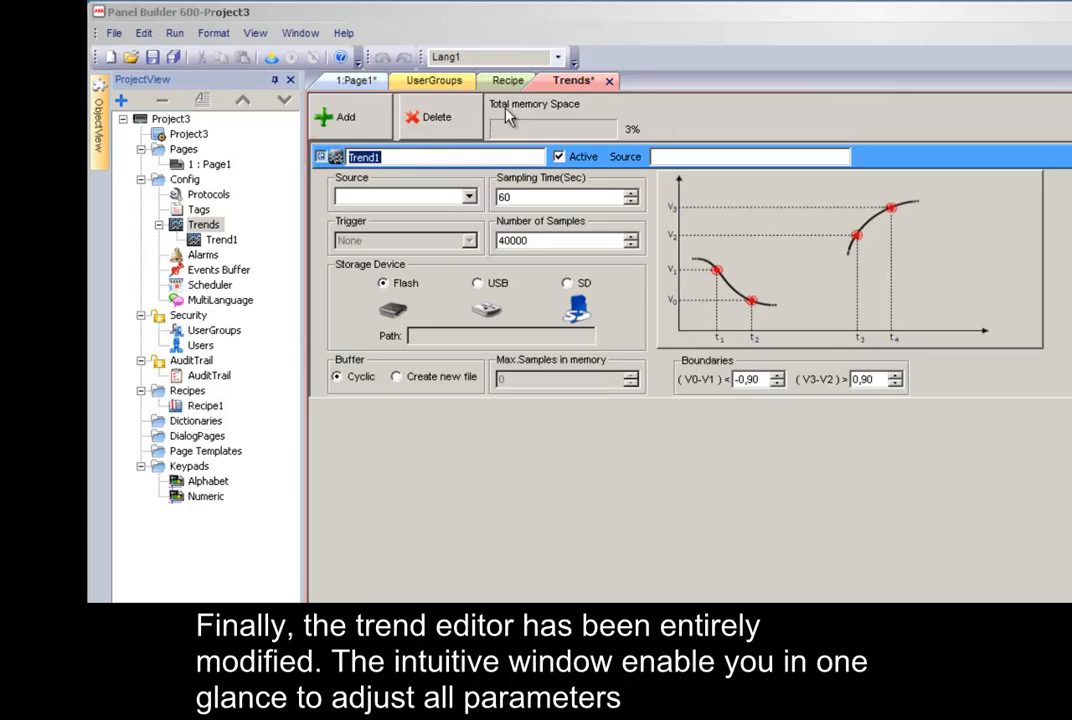
left_click(469, 196)
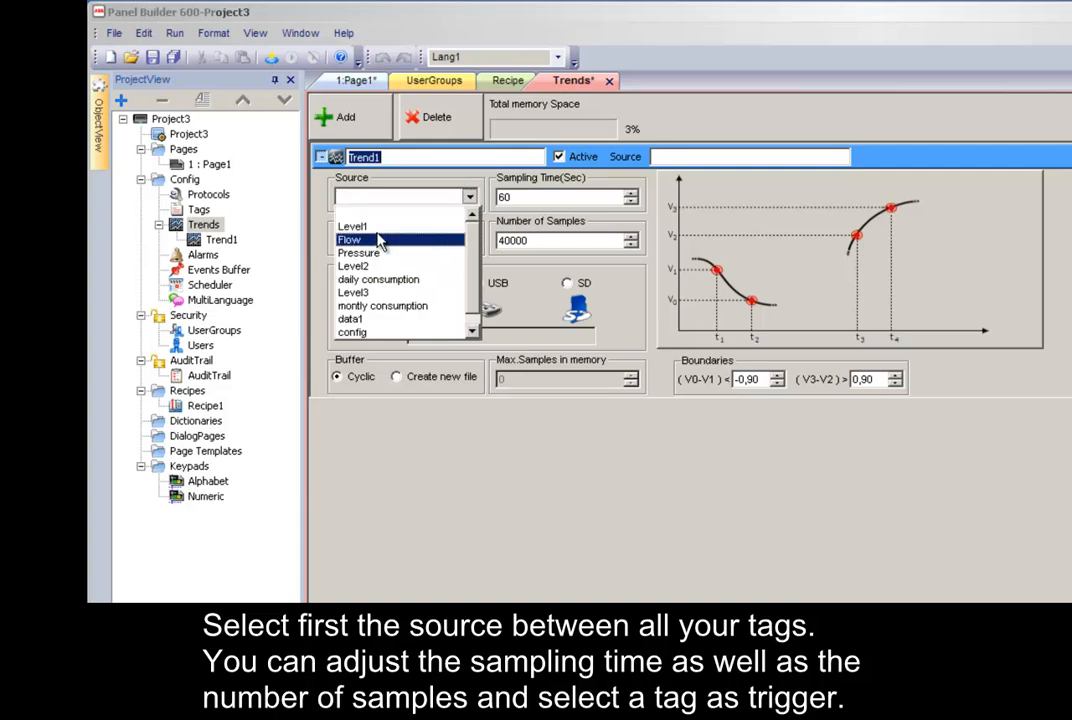
left_click(352, 226)
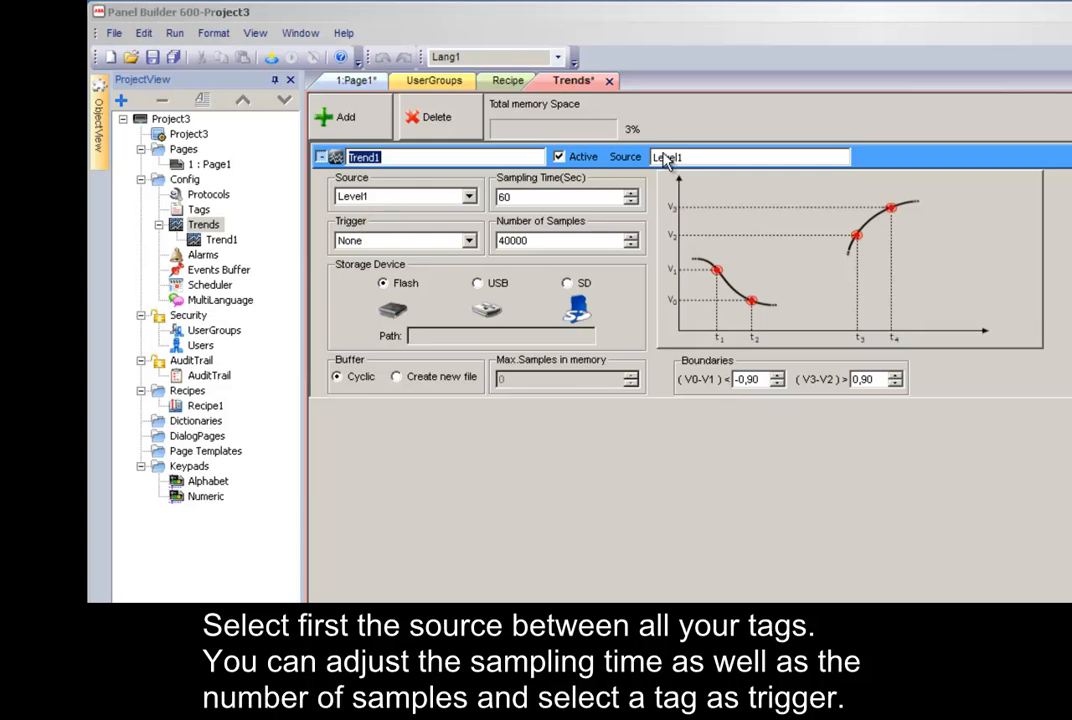
mouse_move(577, 232)
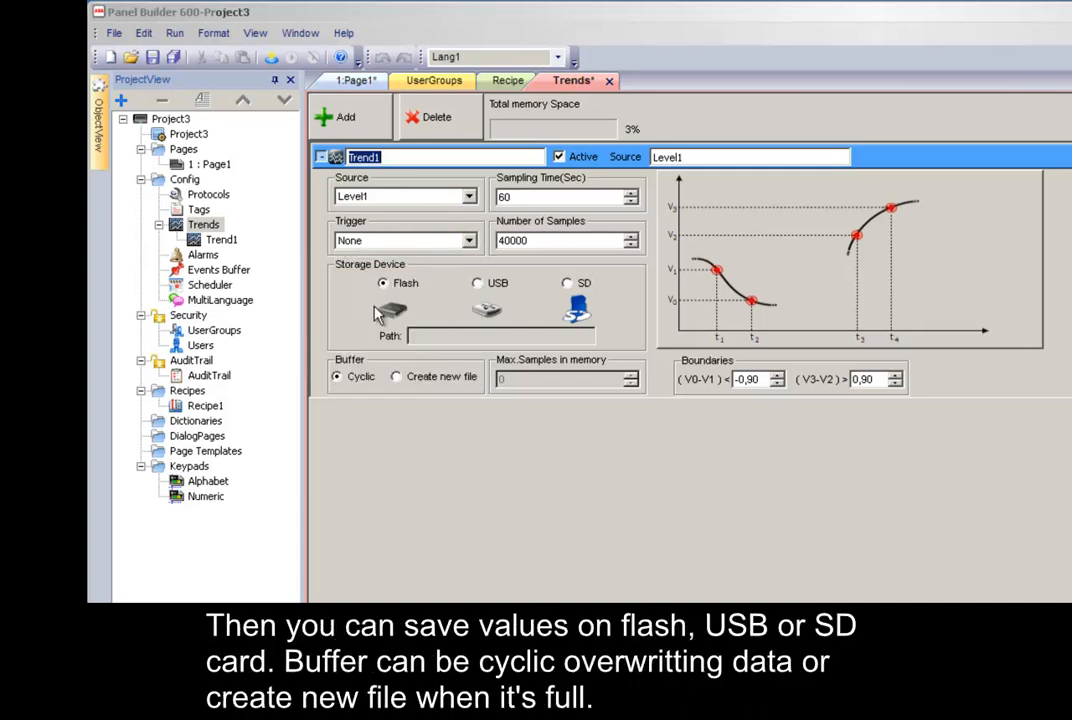
Step: Set Trend1's storage device to SD card, trying USB first
left_click(477, 283)
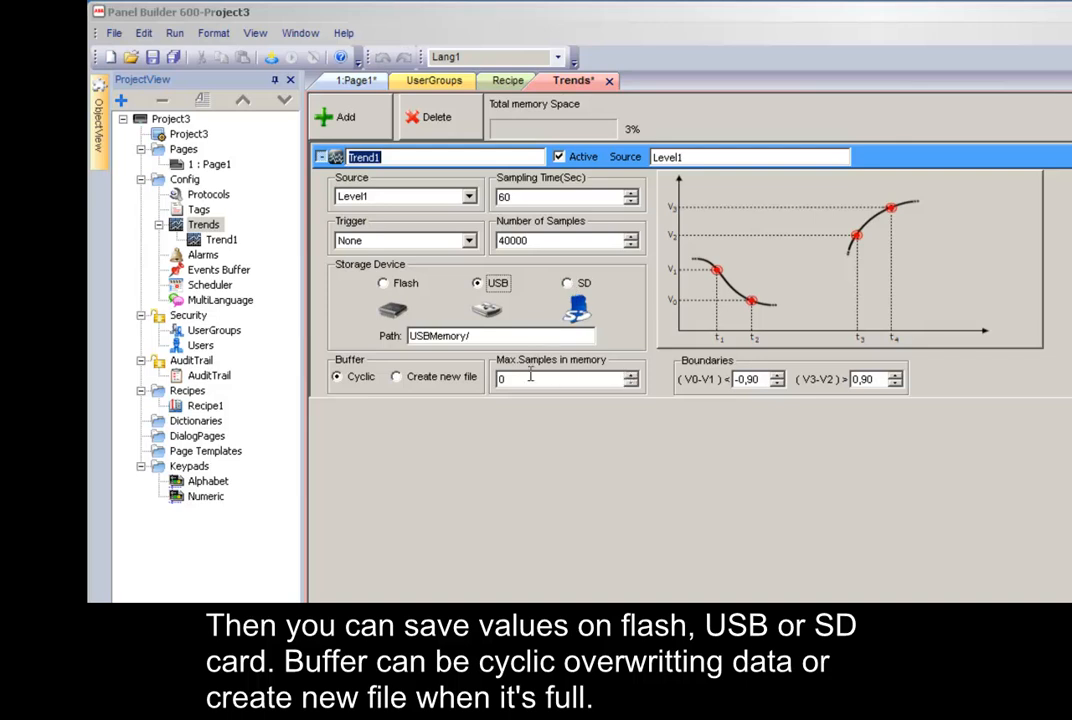
left_click(567, 283)
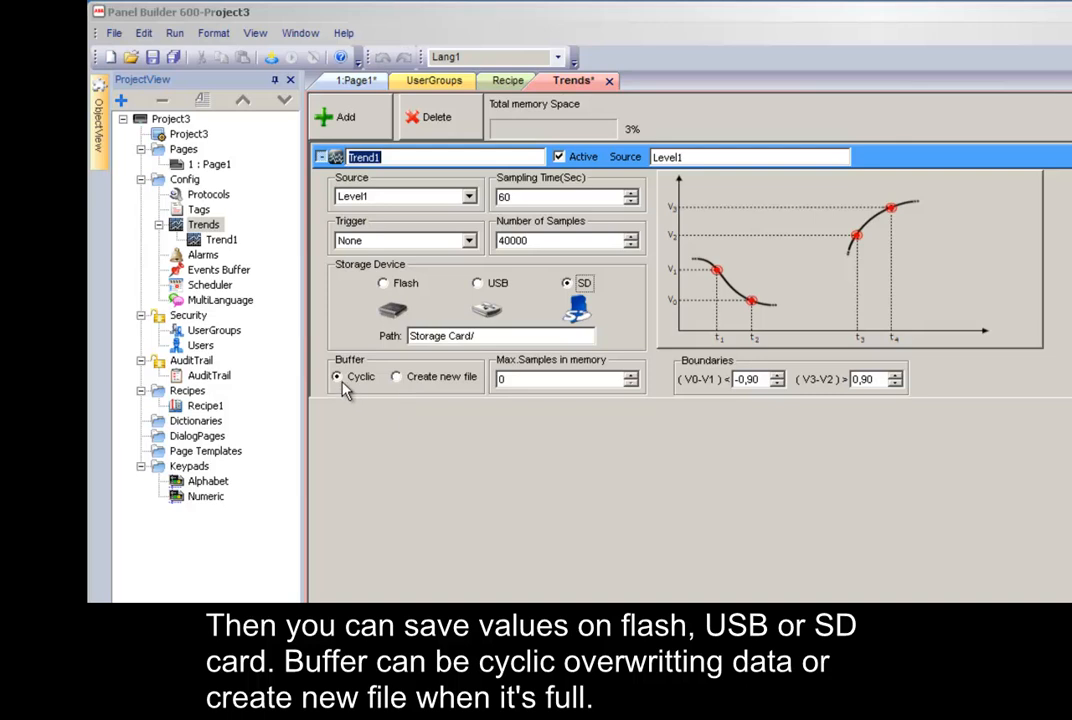
mouse_move(400, 397)
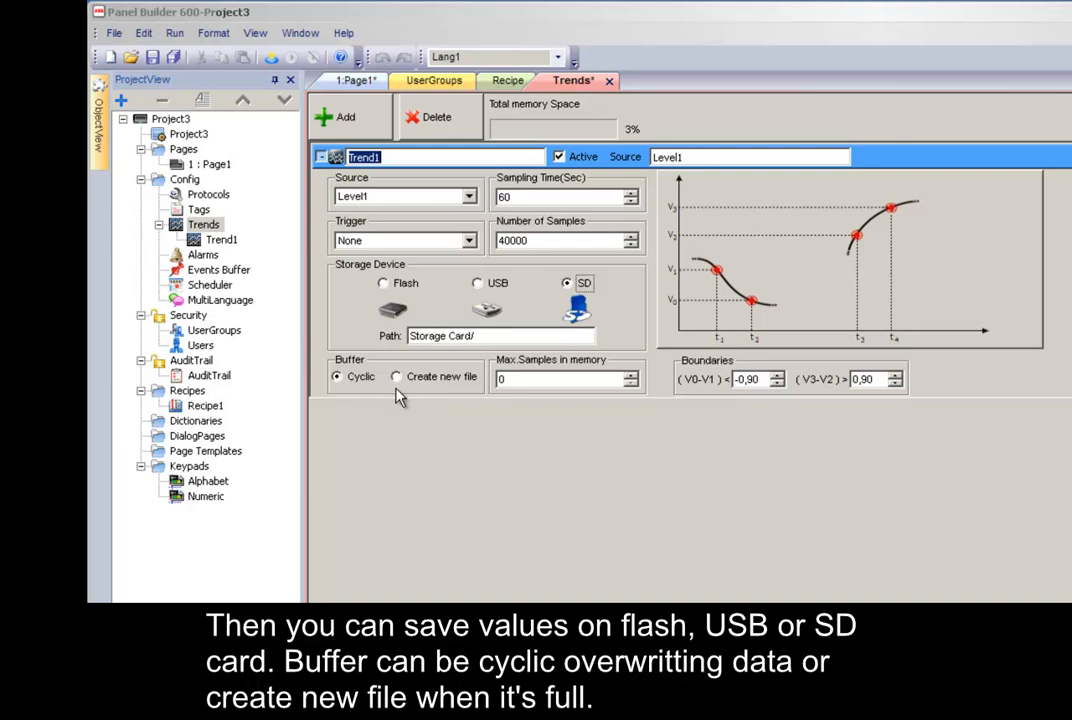
mouse_move(427, 396)
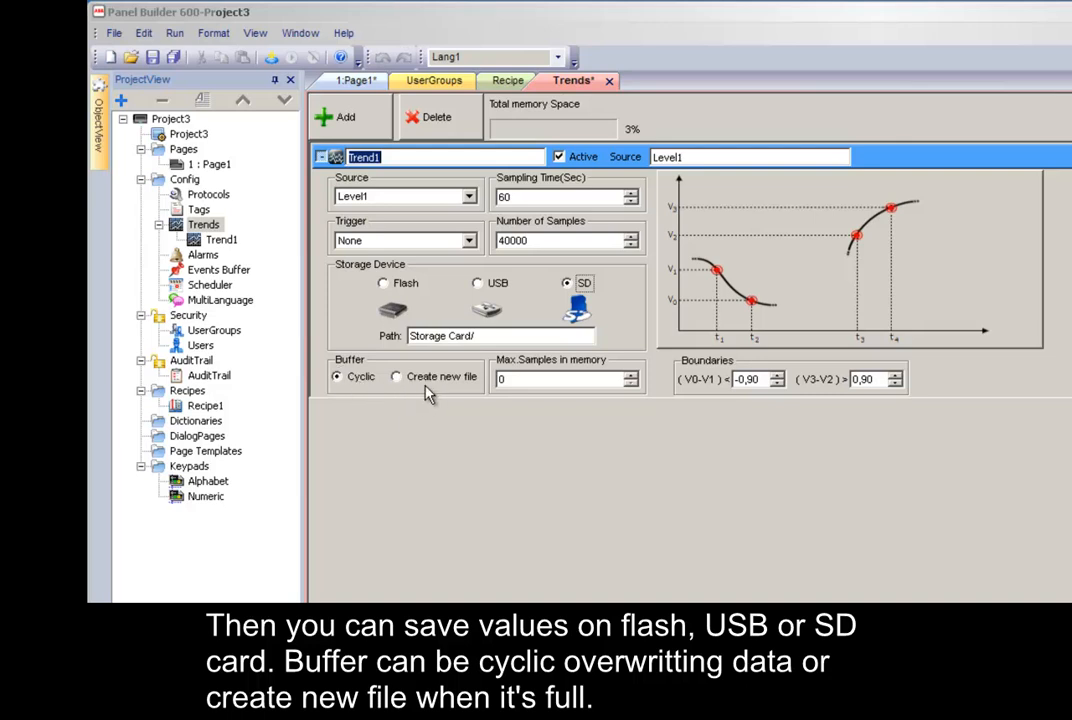